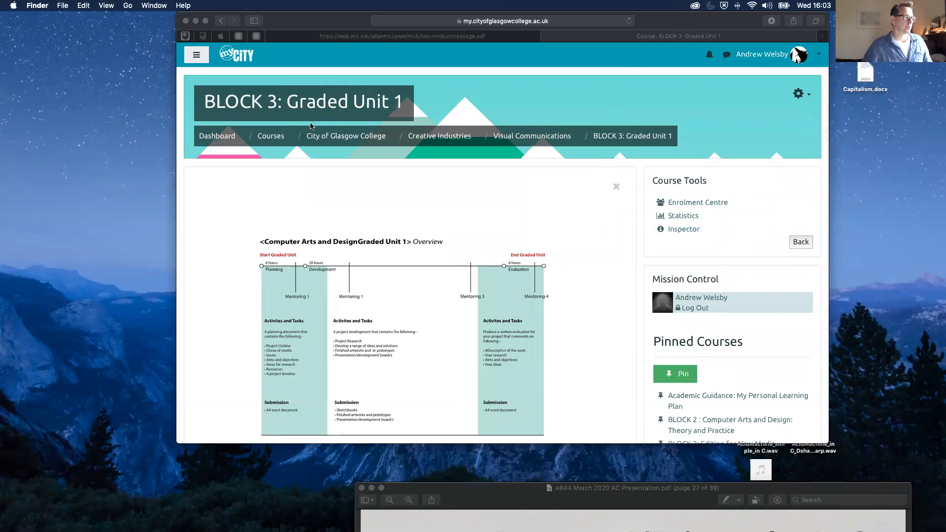
pyautogui.moveTo(584, 252)
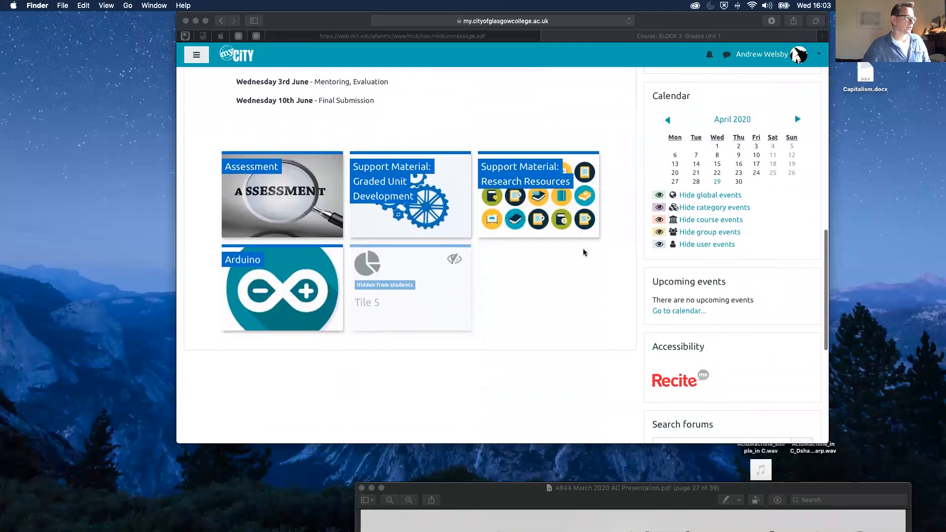
# Scroll the Graded Unit 1 course page down to the Research Resources tile.
pyautogui.scroll(-3)
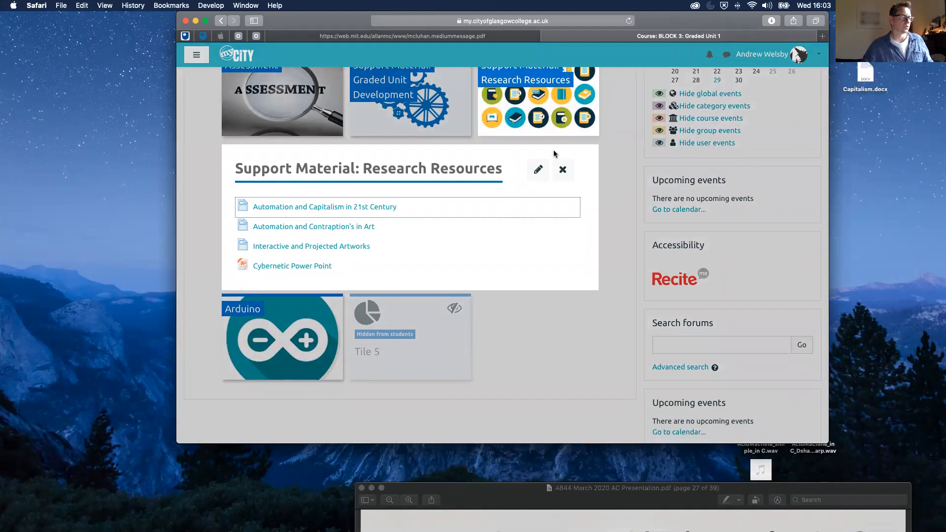
pyautogui.moveTo(288, 209)
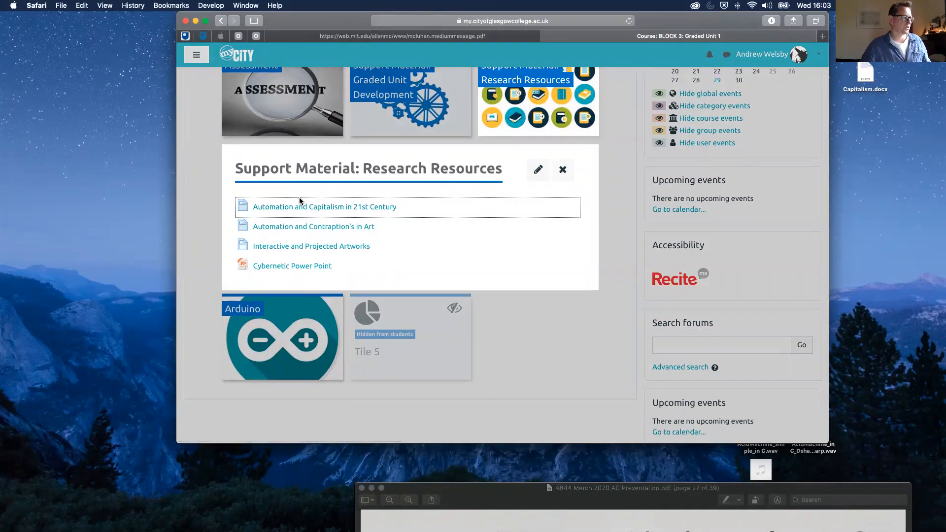
pyautogui.moveTo(323, 232)
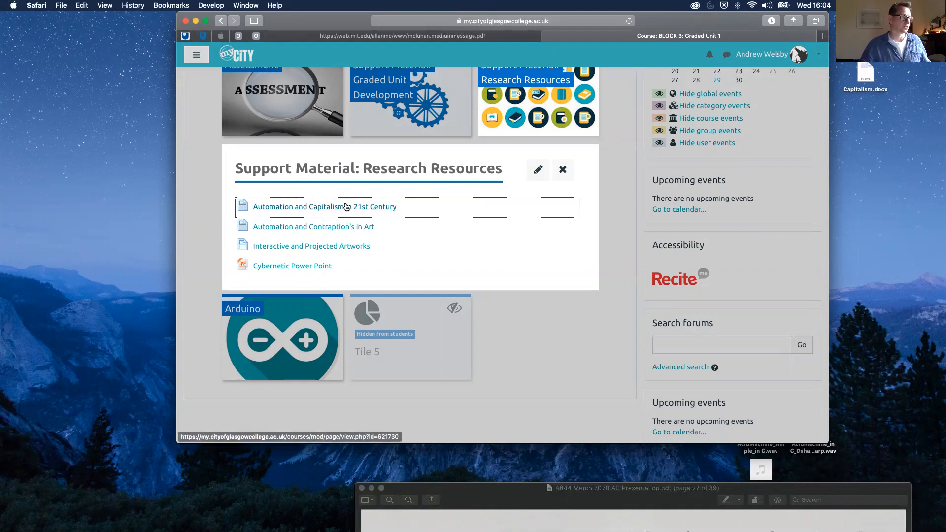
# Open the 'Automation and Capitalism in 21st Century' reading list popup.
pyautogui.click(323, 207)
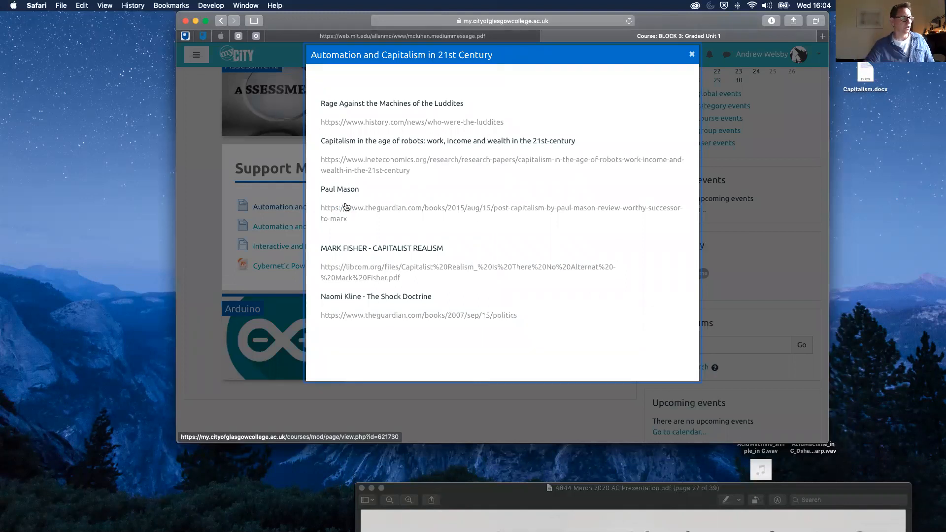
pyautogui.moveTo(346, 208)
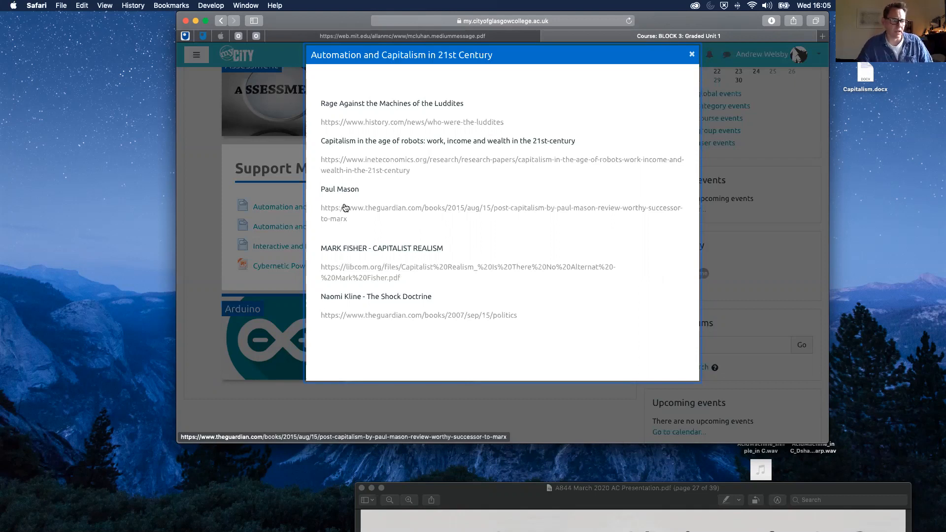
pyautogui.moveTo(430, 230)
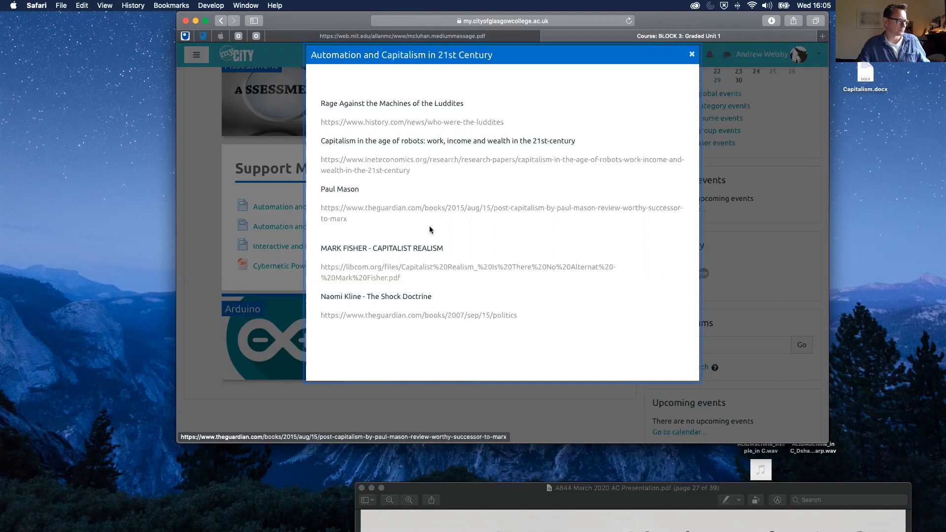
pyautogui.moveTo(473, 253)
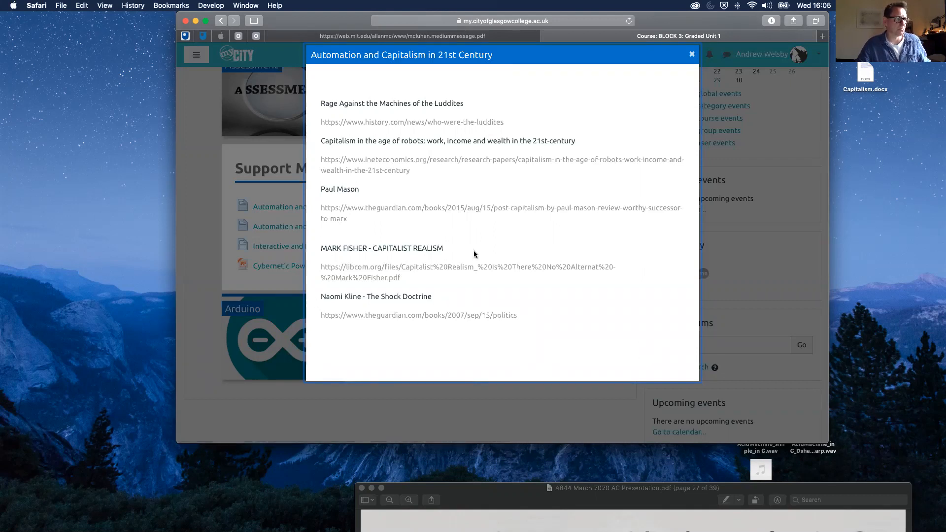
pyautogui.moveTo(486, 239)
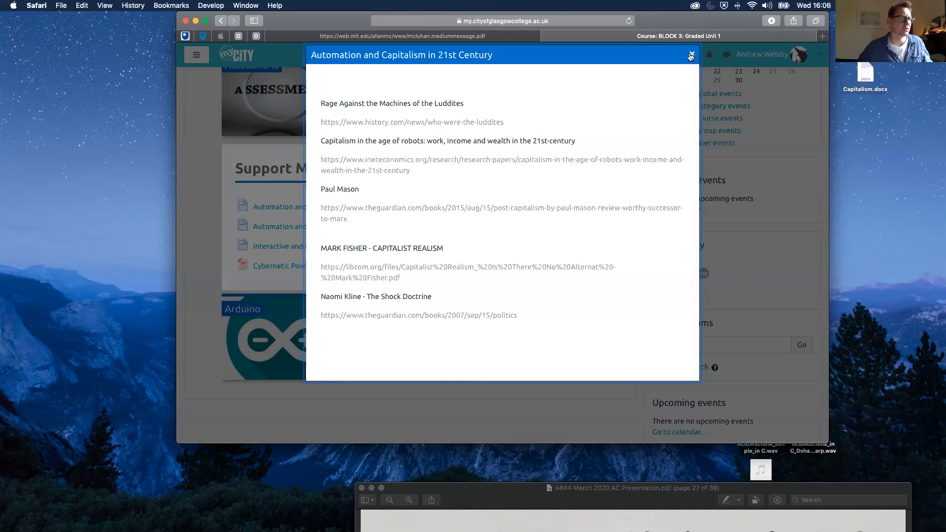
# Close the capitalism popup, then open and scroll 'Automation and Contraption's in Art'.
pyautogui.click(691, 55)
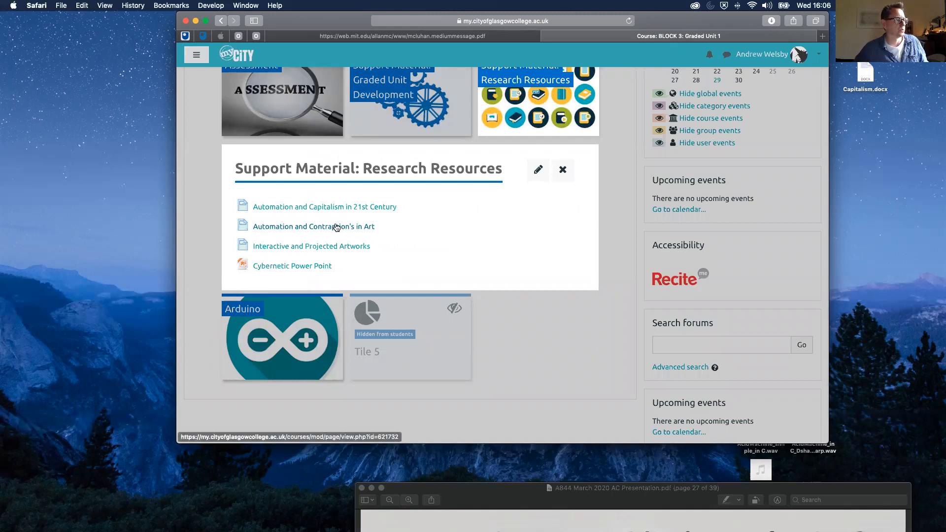
pyautogui.click(314, 226)
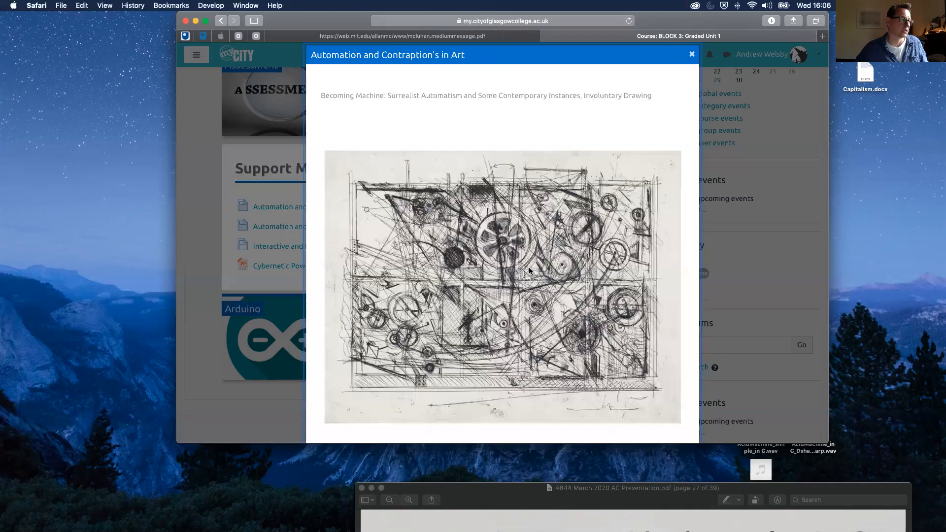
pyautogui.scroll(-3)
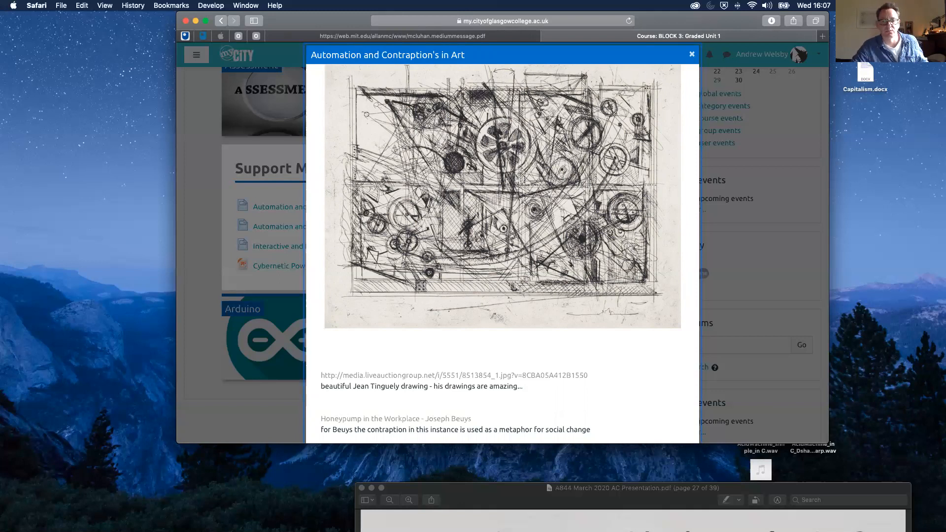
pyautogui.moveTo(906, 384)
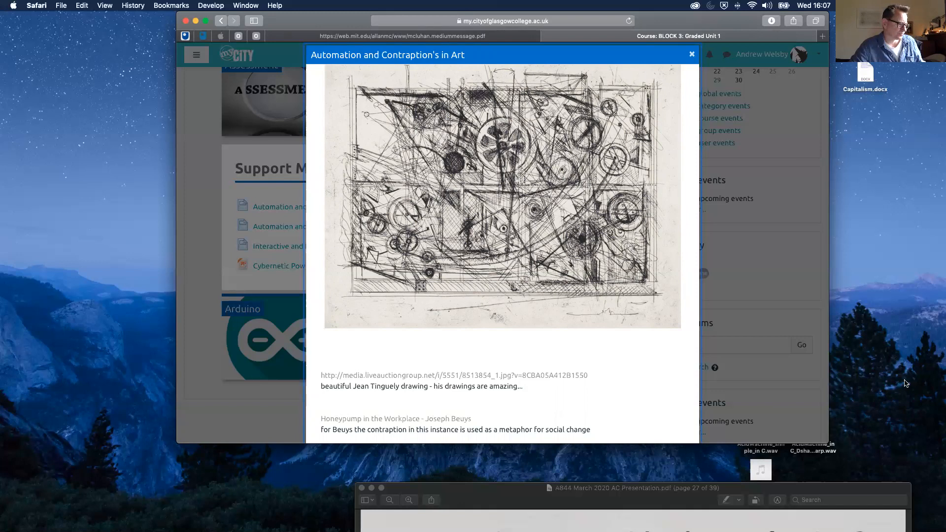
# Scroll the art resource down to Beuys's Honeypump, the Bechers and Leonardo sketches.
pyautogui.scroll(-3)
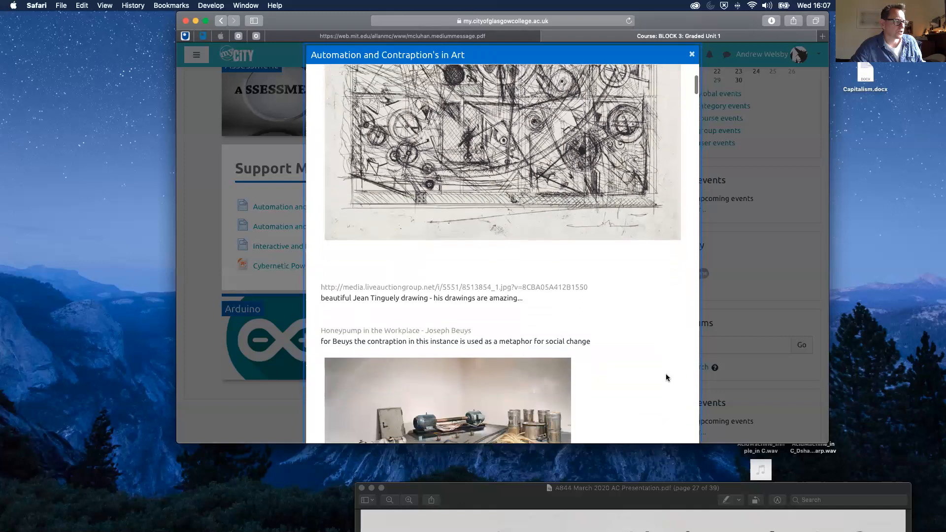
pyautogui.scroll(-3)
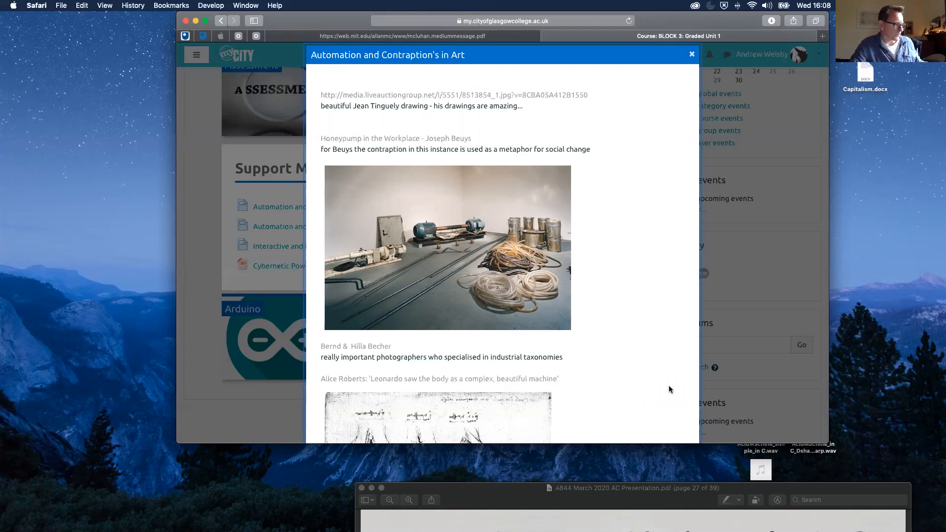
pyautogui.scroll(-3)
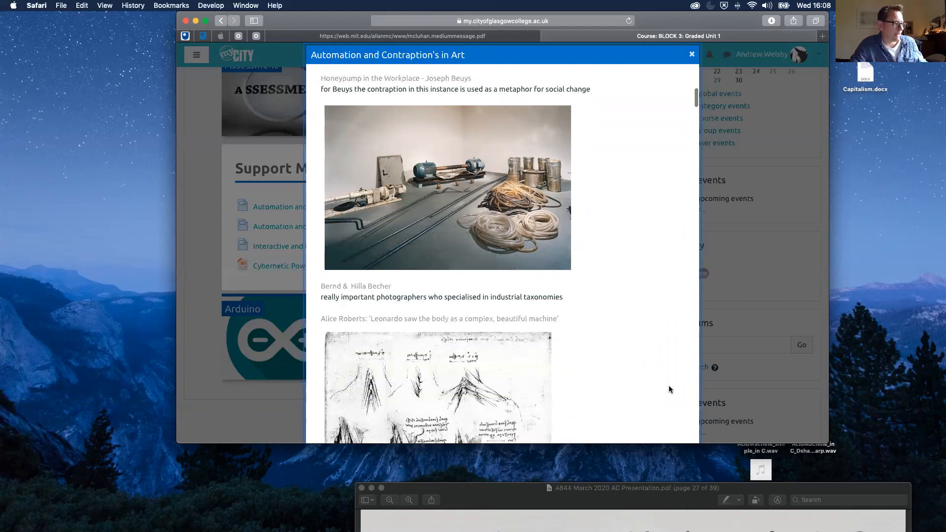
pyautogui.scroll(-3)
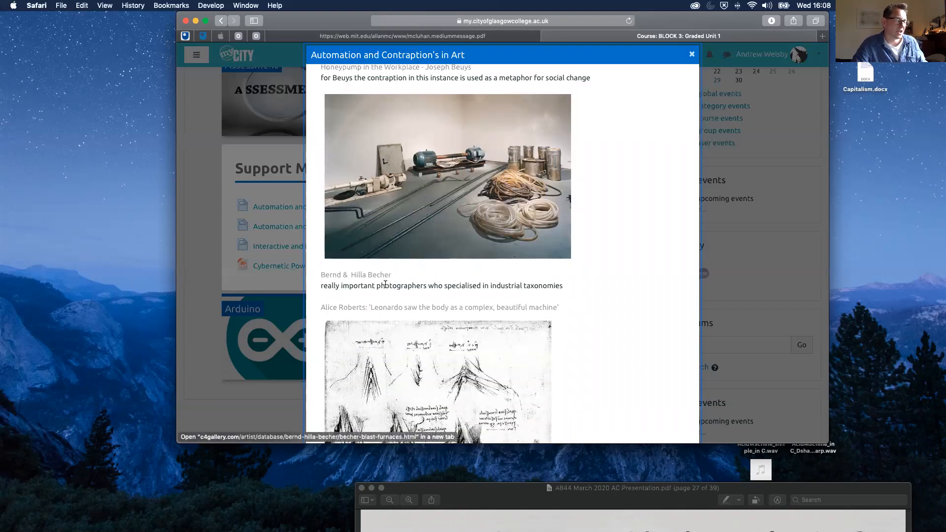
pyautogui.moveTo(432, 299)
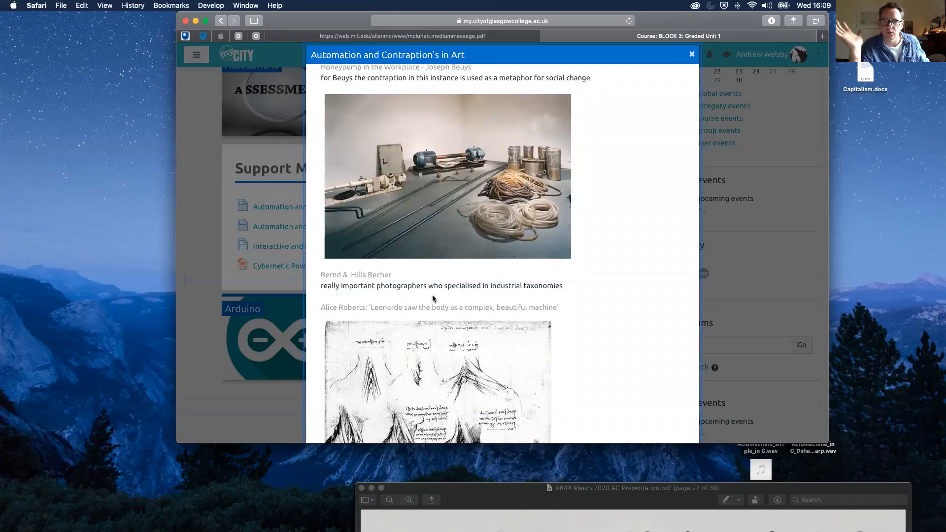
pyautogui.moveTo(382, 281)
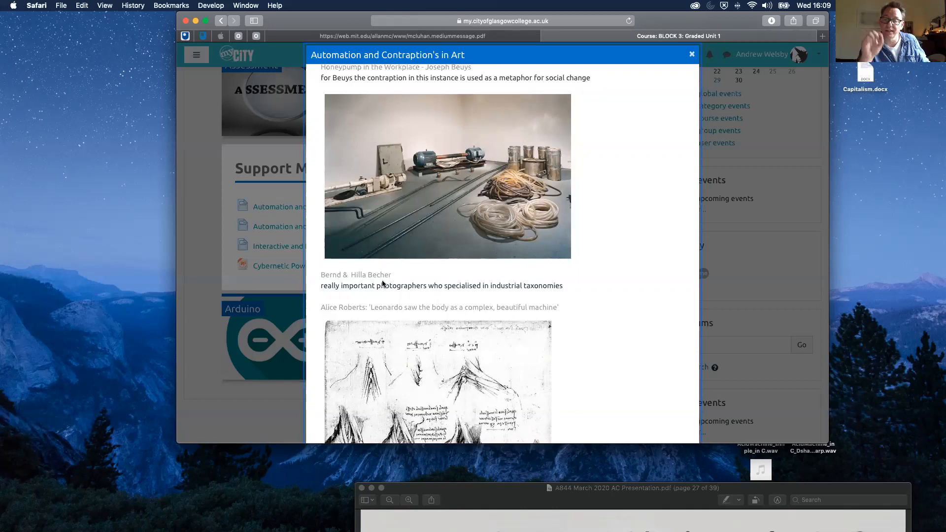
pyautogui.moveTo(364, 278)
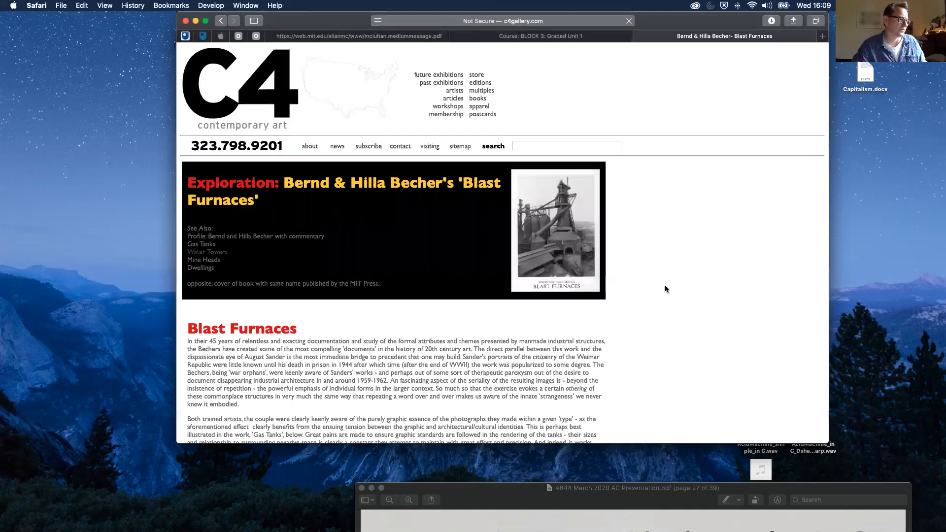
# Scroll through the Bechers' 'Blast Furnaces' photograph grid on c4gallery.com.
pyautogui.scroll(-3)
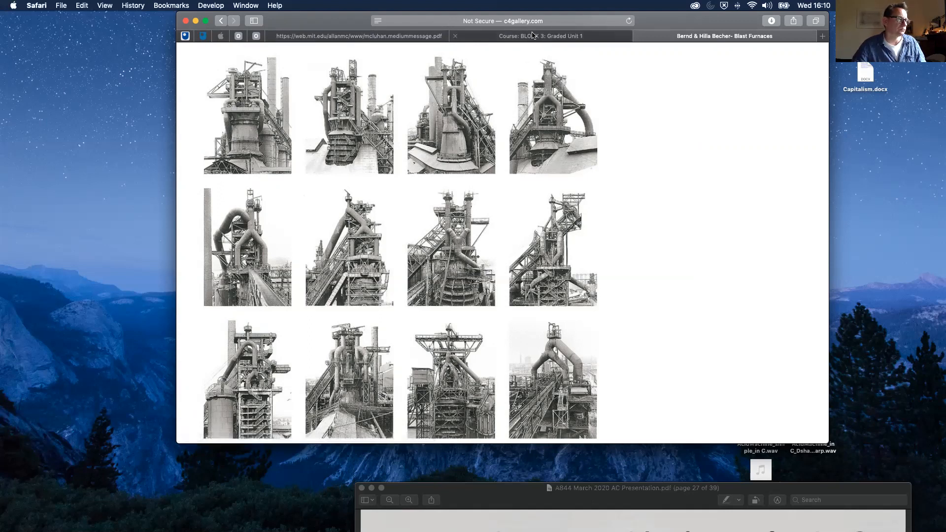
# Return to the BLOCK 3 course tab and scroll to the Eduardo Paolozzi 'Crash' entry.
pyautogui.click(538, 36)
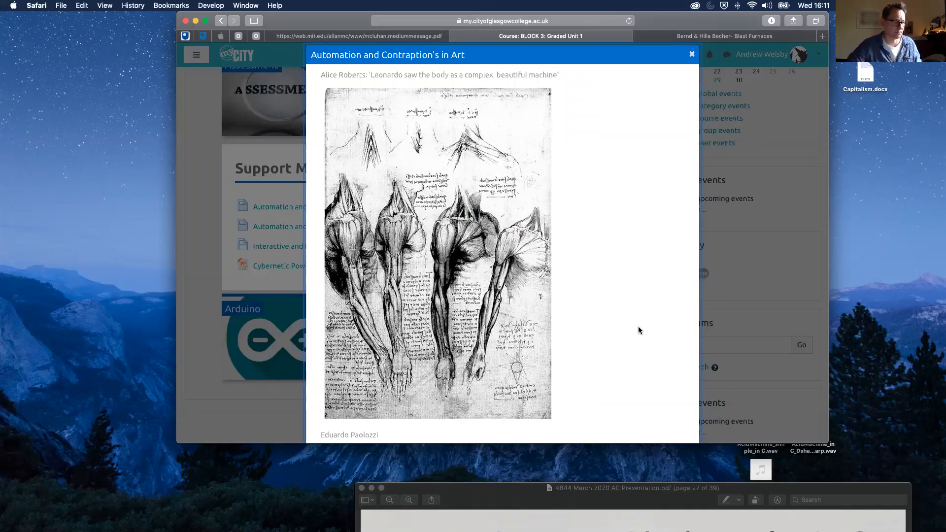
pyautogui.scroll(-3)
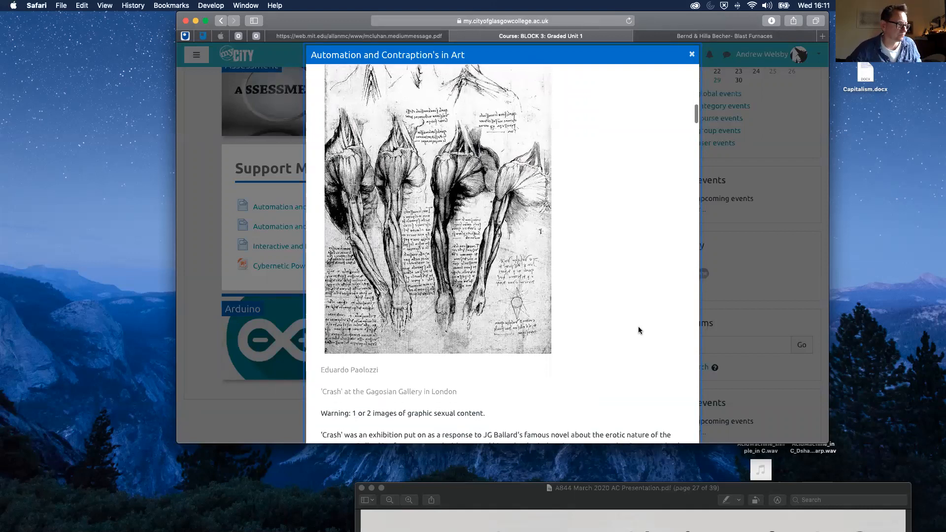
pyautogui.scroll(-3)
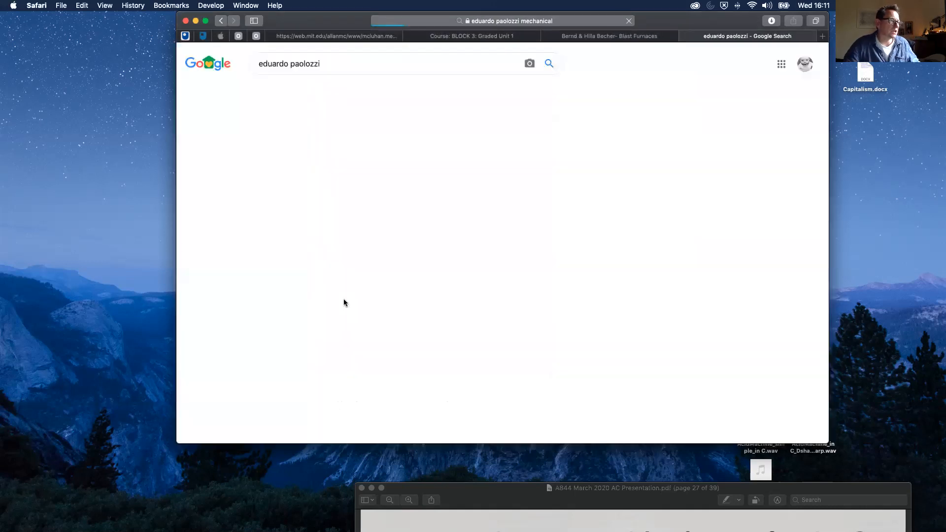
pyautogui.click(303, 87)
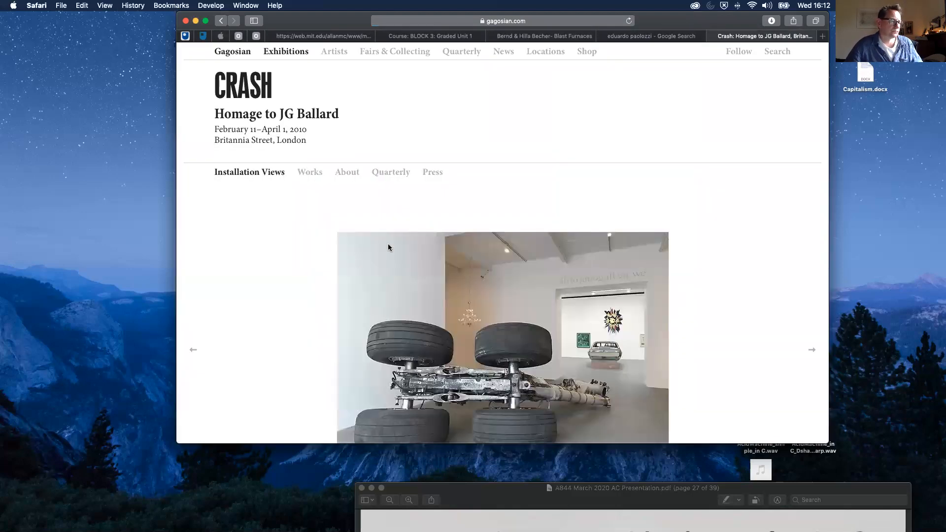
pyautogui.moveTo(748, 314)
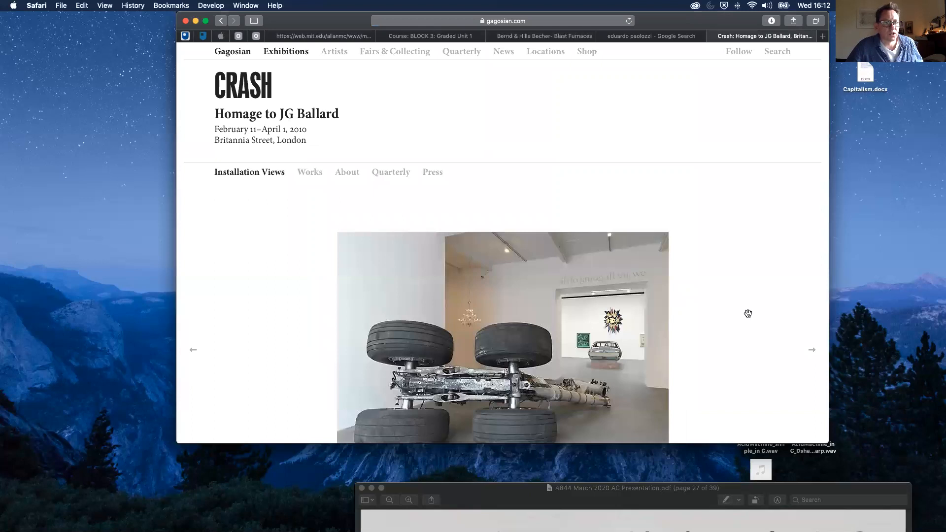
# Scroll to the Crash installation views and advance through three more images.
pyautogui.scroll(-3)
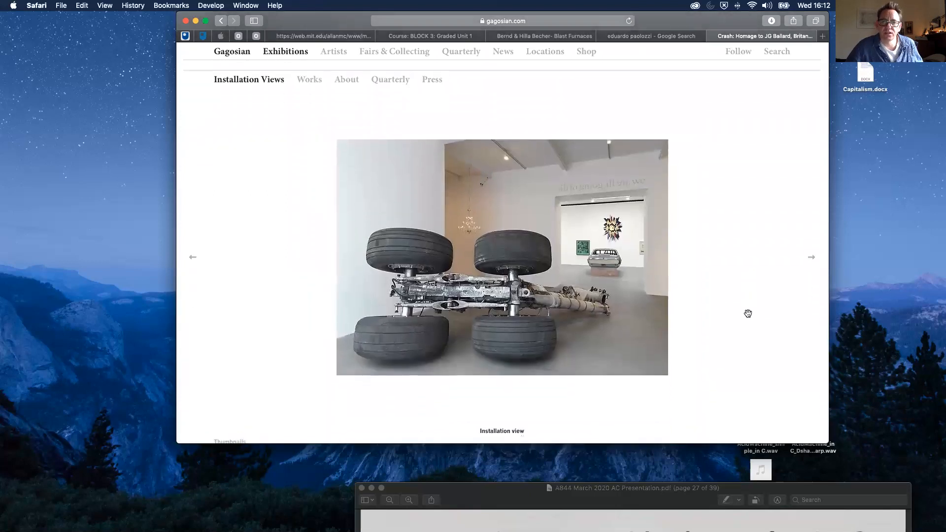
pyautogui.scroll(-3)
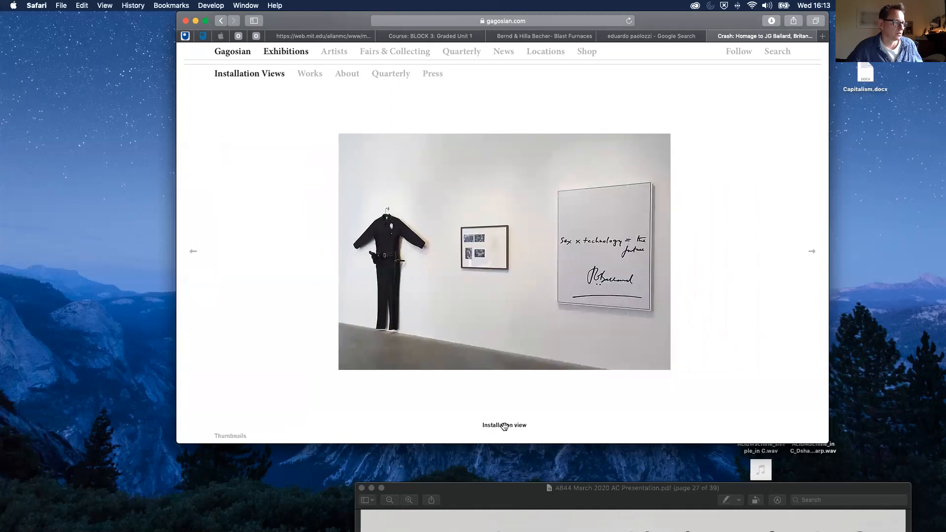
pyautogui.click(812, 251)
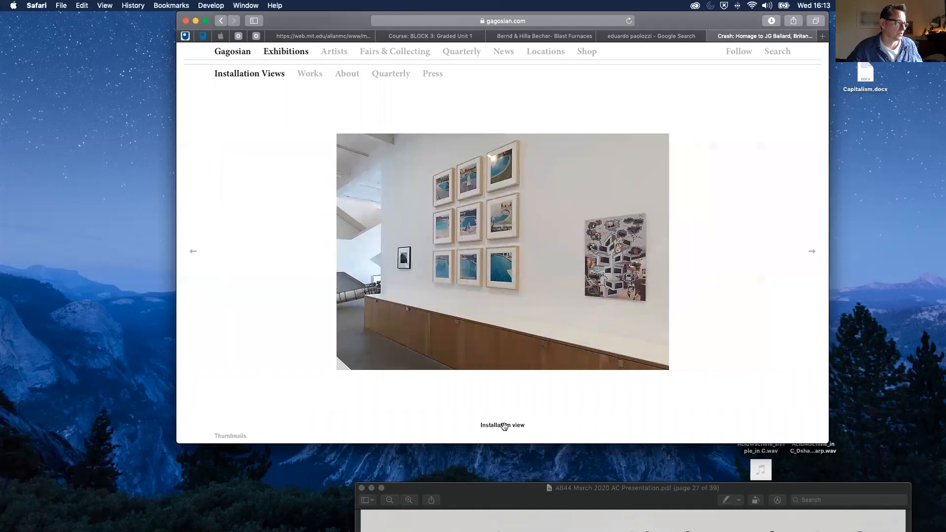
pyautogui.click(812, 251)
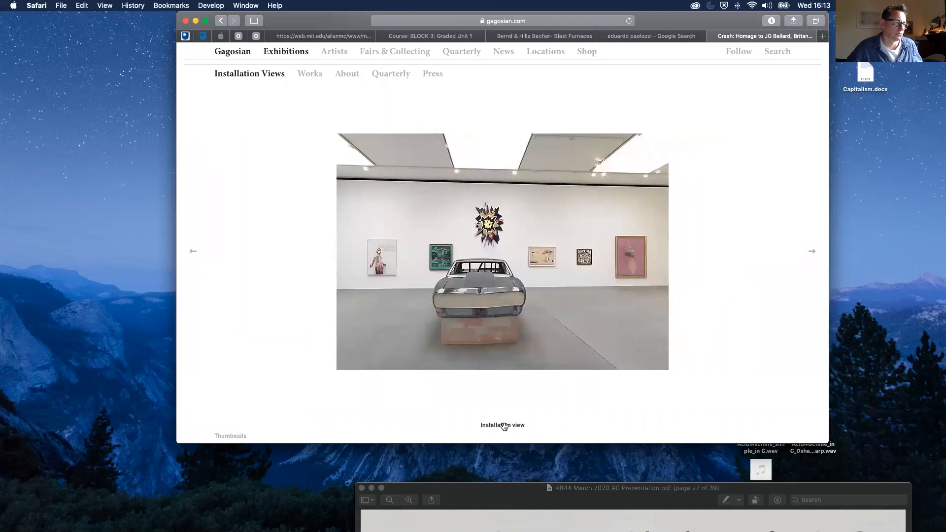
pyautogui.moveTo(489, 185)
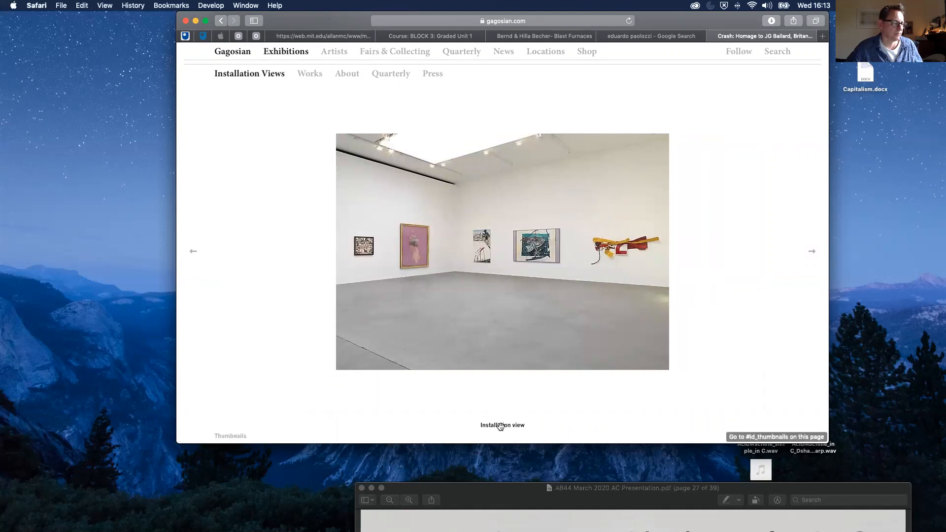
pyautogui.click(811, 251)
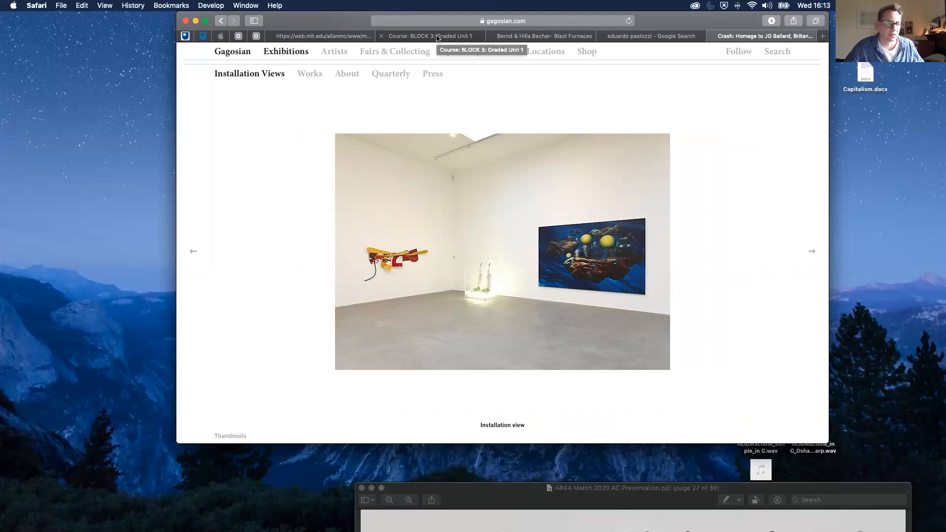
# Return to the Moodle tab and scroll past Carsten Höller to the Jean Tinguely video.
pyautogui.click(428, 35)
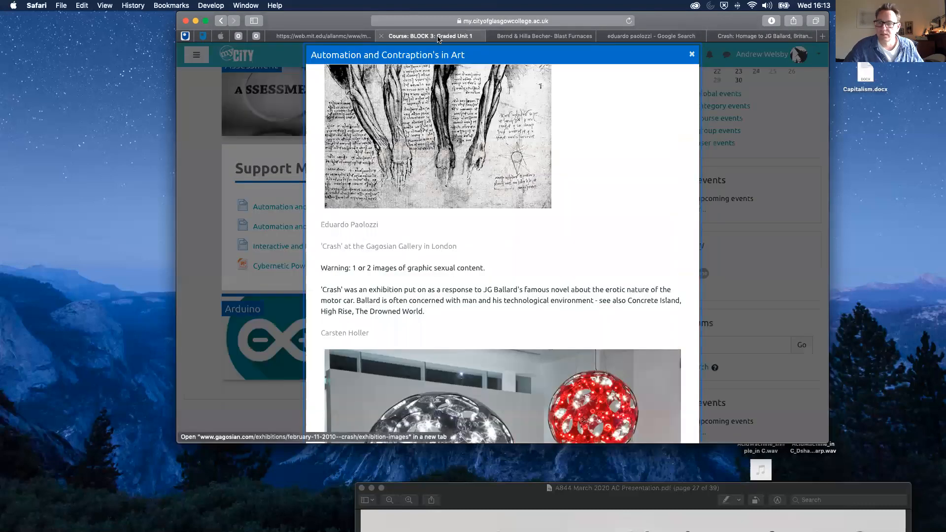
pyautogui.moveTo(586, 201)
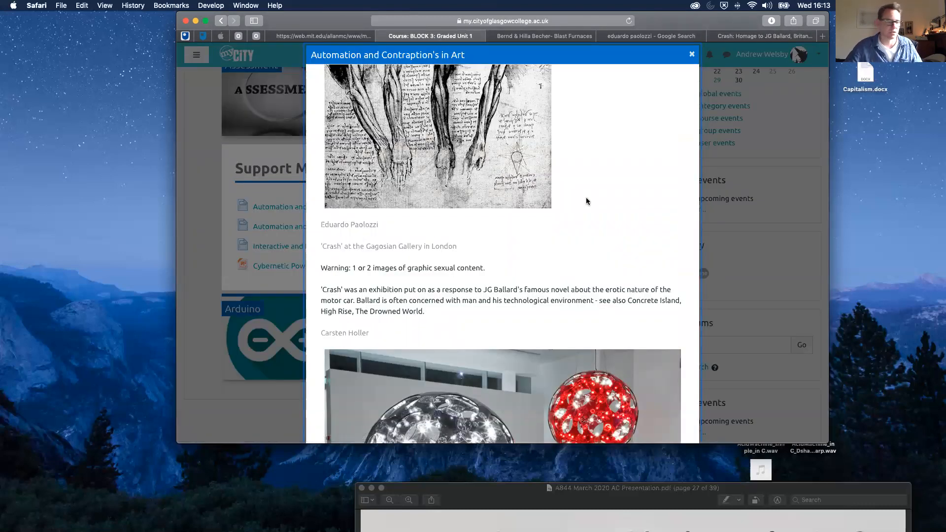
pyautogui.scroll(-3)
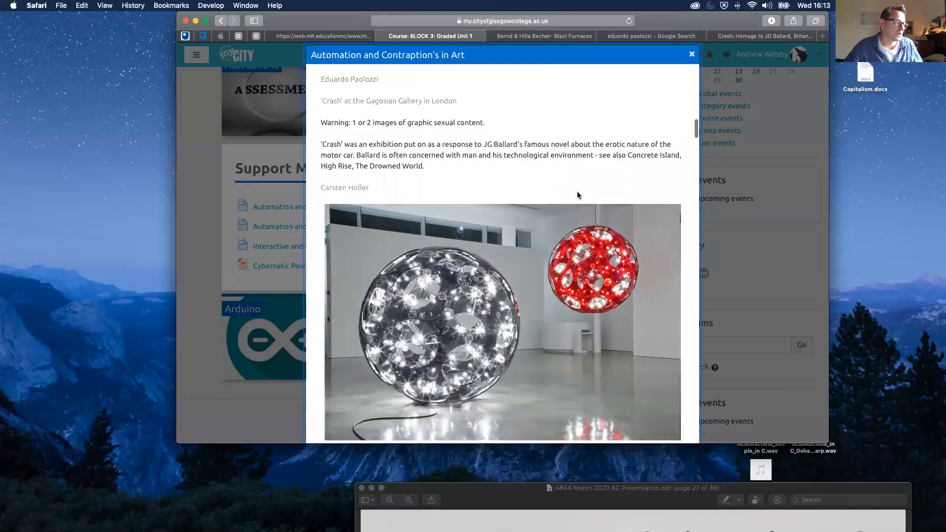
pyautogui.scroll(-3)
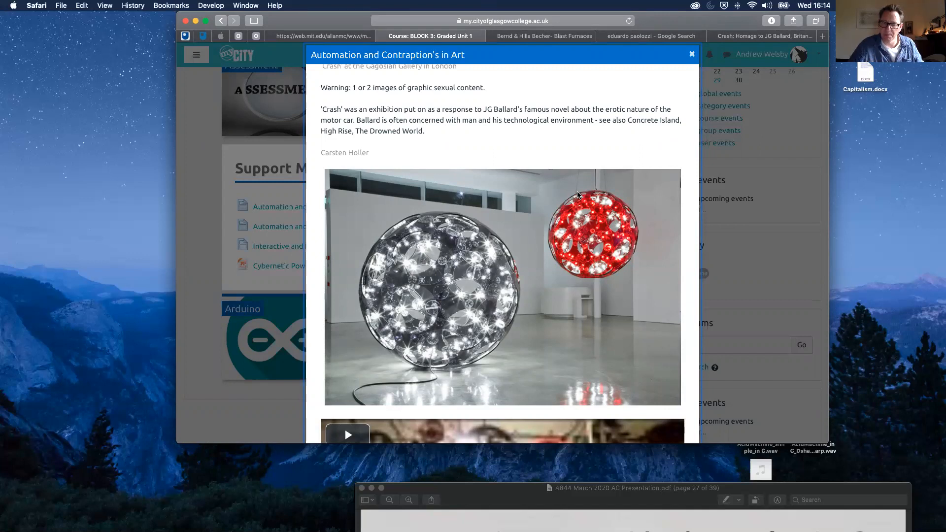
pyautogui.moveTo(441, 264)
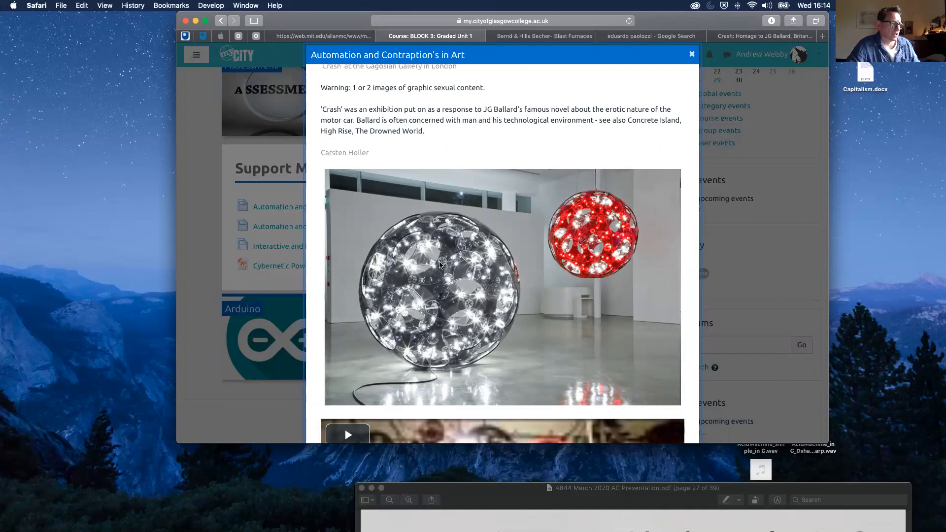
pyautogui.scroll(-3)
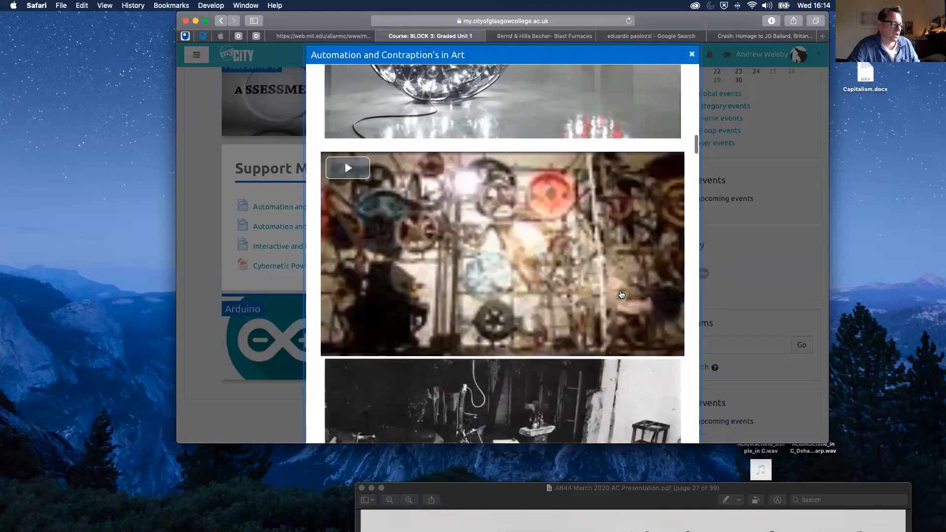
pyautogui.scroll(-3)
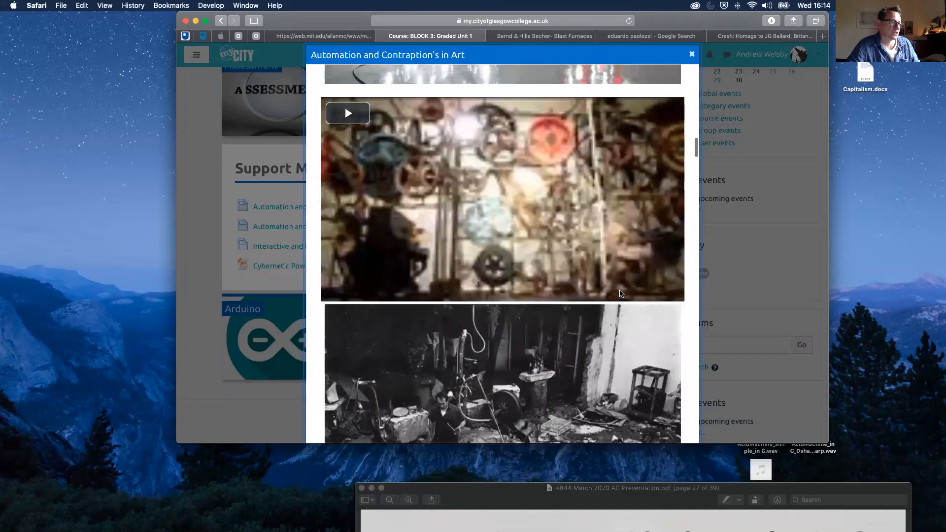
pyautogui.scroll(-3)
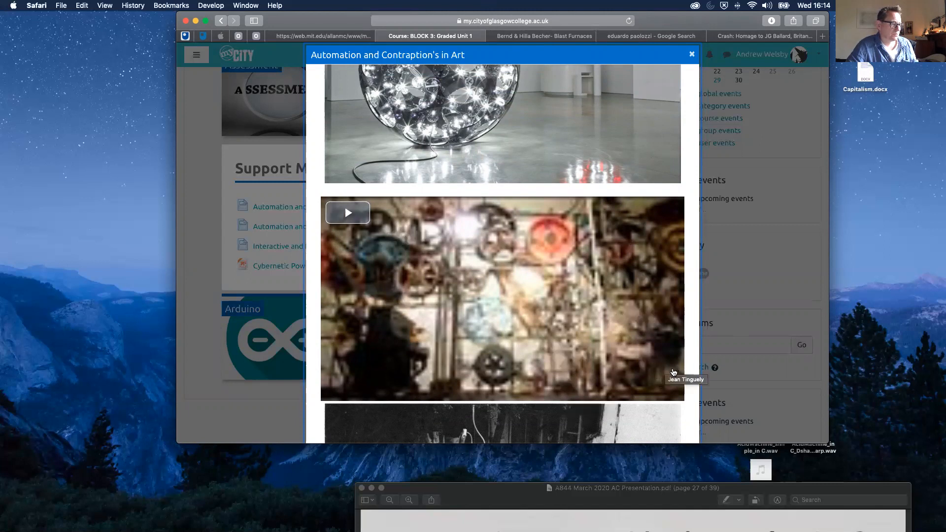
# Scroll past Nam June Paik and Sharmanka to Simon Starling, Jim Whiting and Theo Jansen.
pyautogui.scroll(-3)
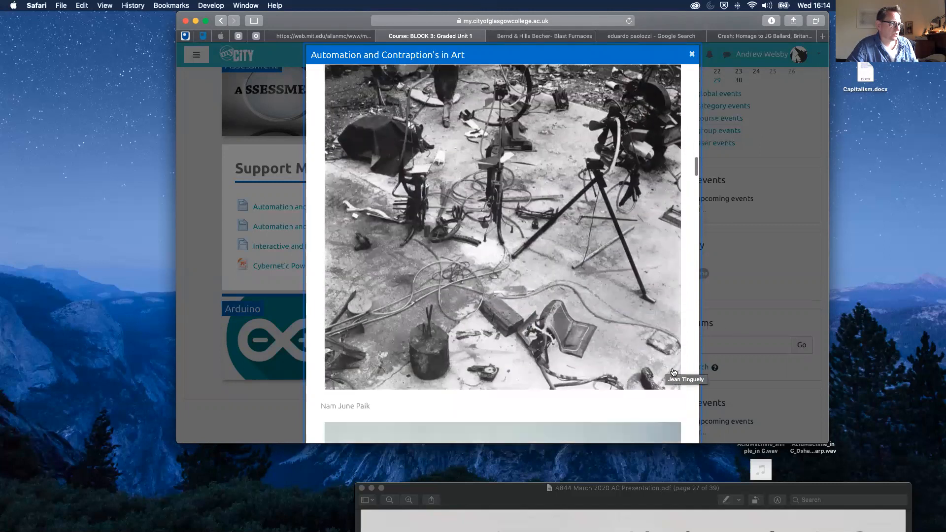
pyautogui.scroll(-3)
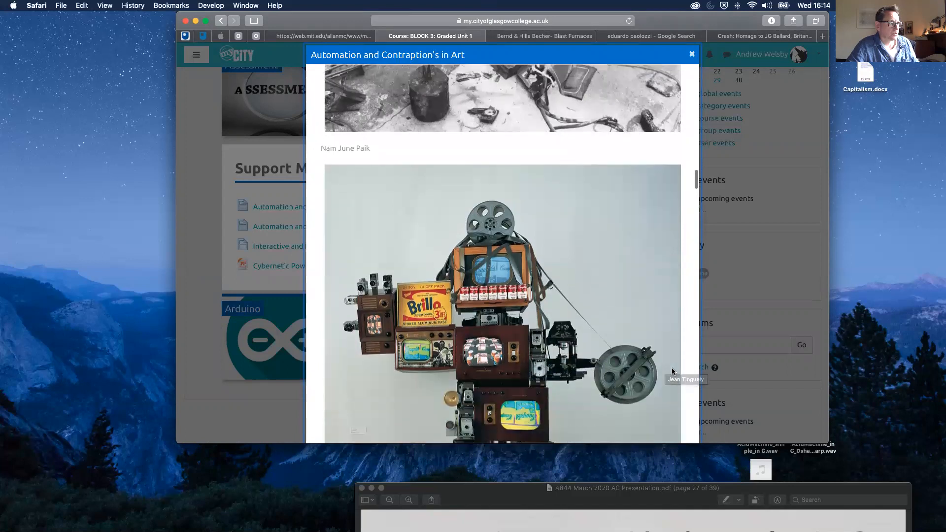
pyautogui.scroll(-3)
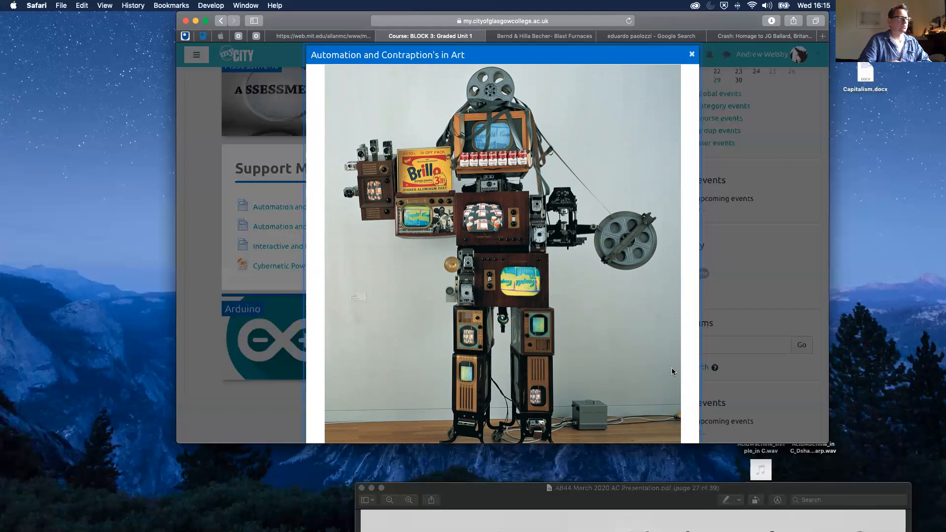
pyautogui.moveTo(662, 372)
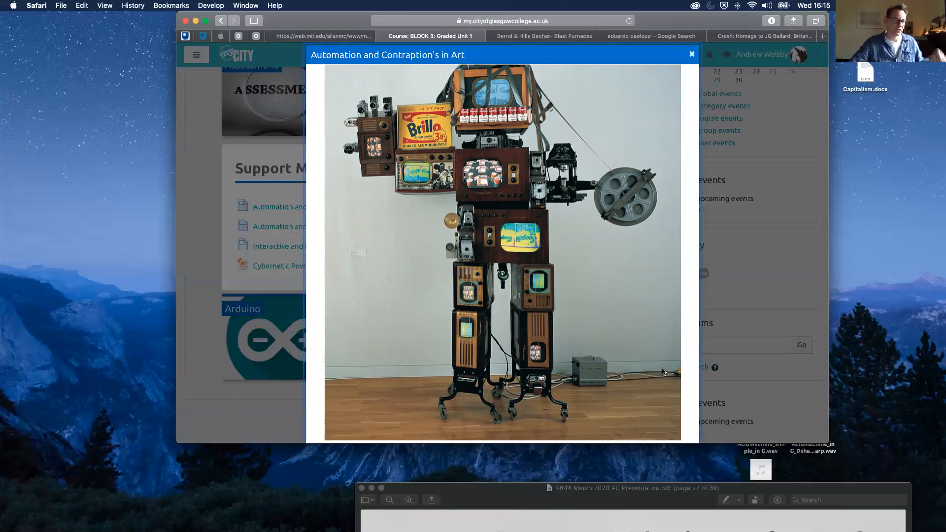
pyautogui.scroll(-3)
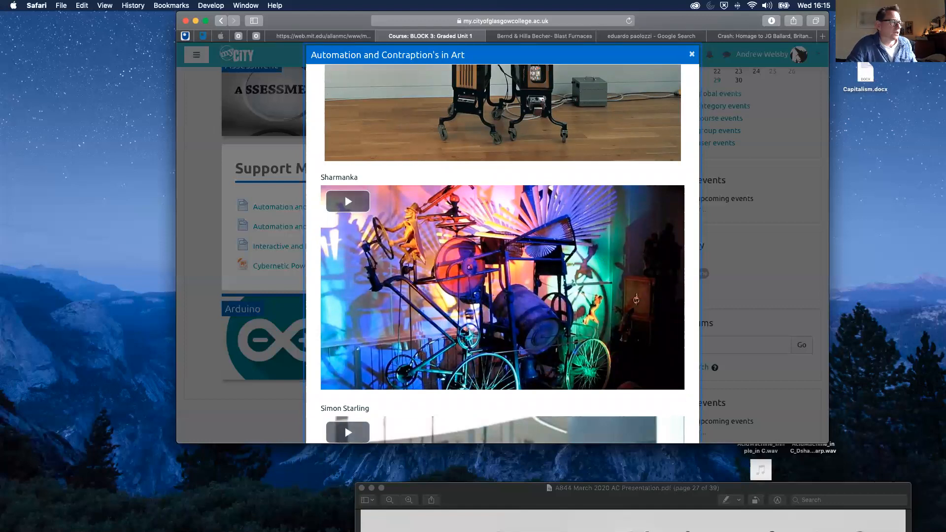
pyautogui.moveTo(577, 326)
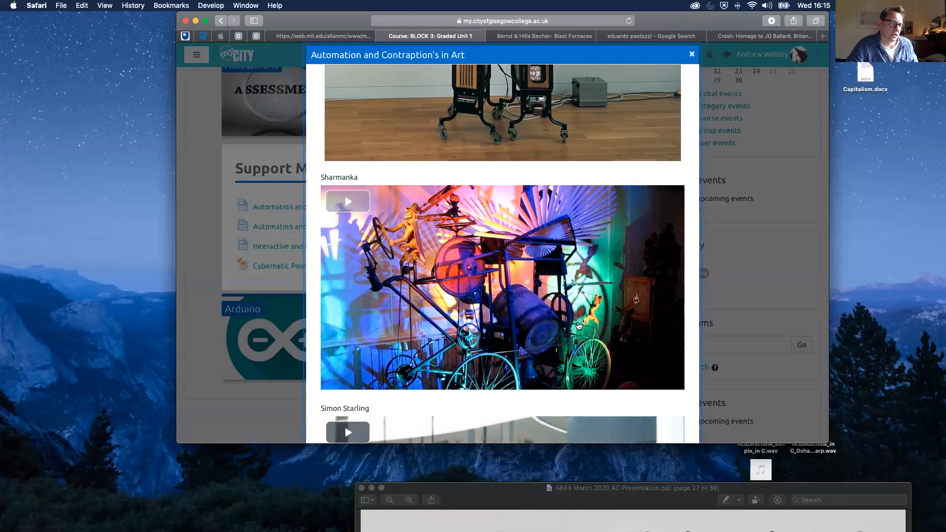
pyautogui.scroll(-3)
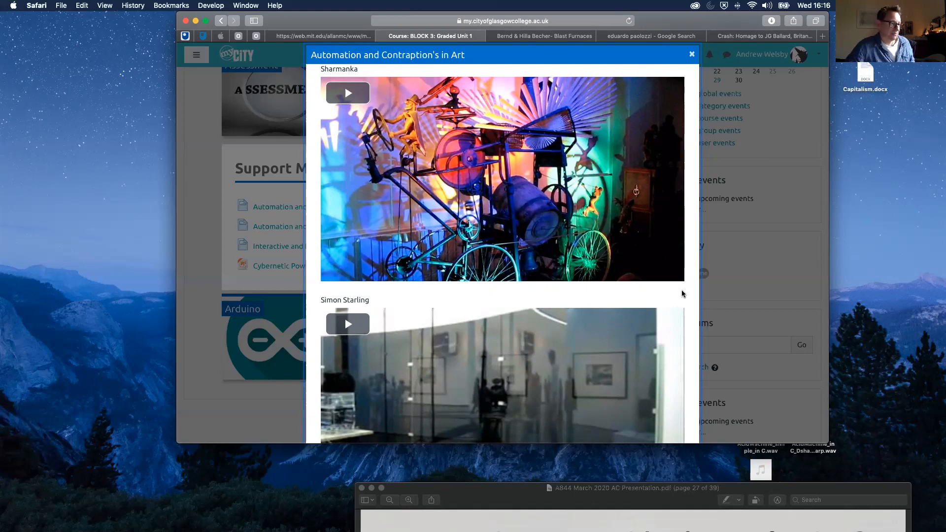
pyautogui.scroll(-3)
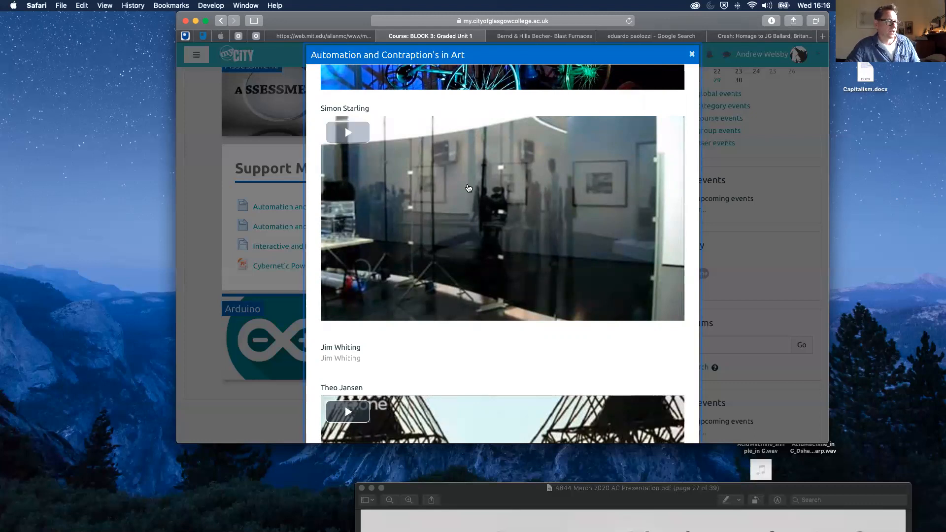
pyautogui.moveTo(314, 126)
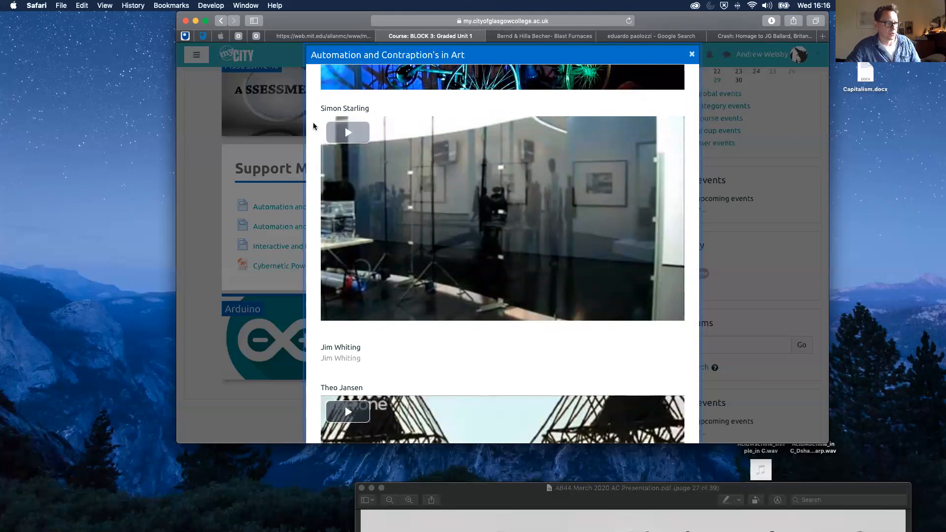
# Scroll to Theo Jansen's video, David Kemp and Herbie Hancock's 'Rockit'.
pyautogui.scroll(-3)
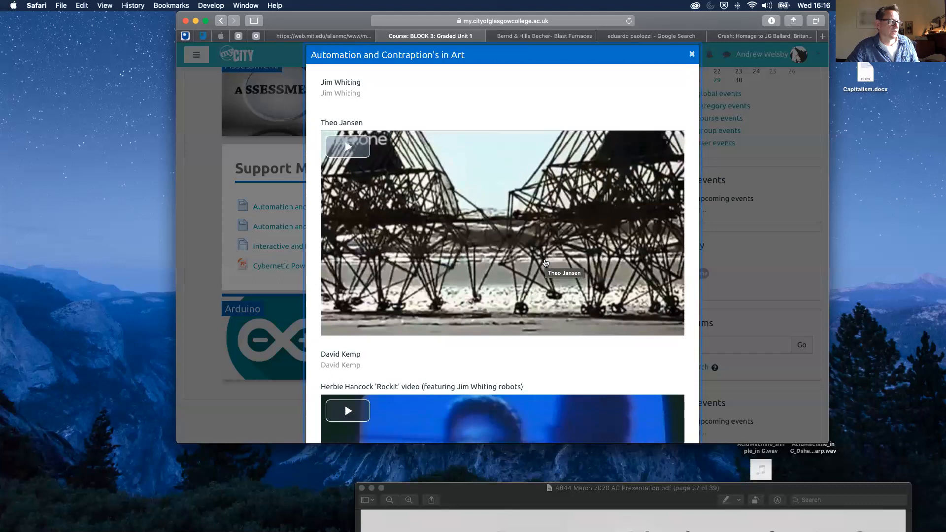
pyautogui.moveTo(774, 272)
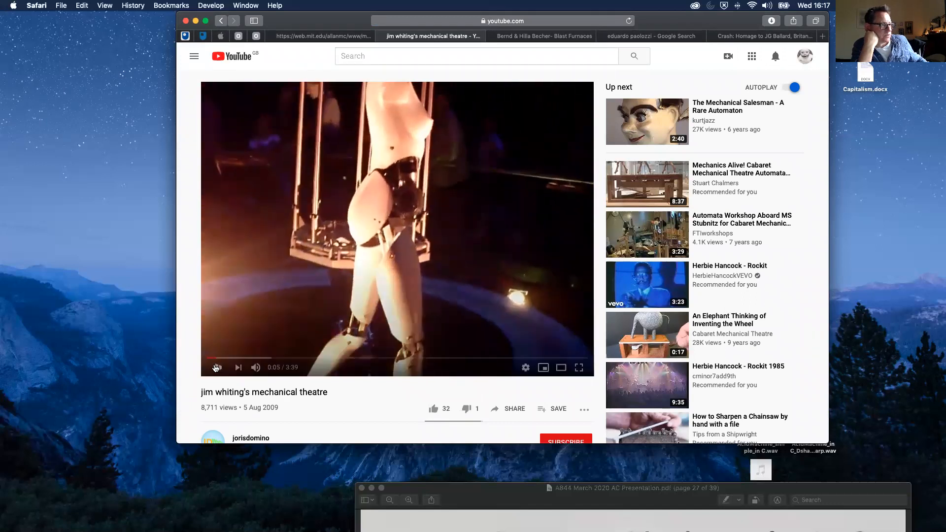
# Leave Jim Whiting's mechanical theatre video and return to the Moodle art resource pages.
pyautogui.click(217, 368)
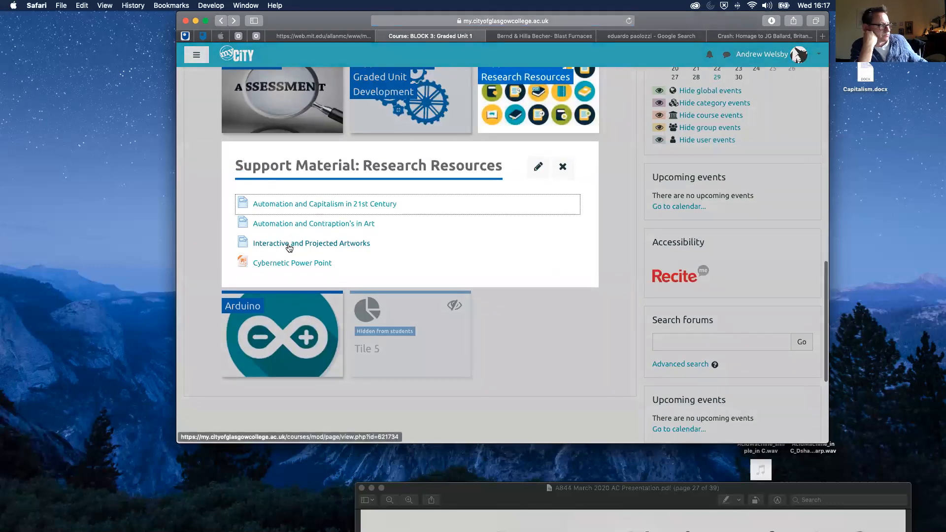
pyautogui.click(312, 243)
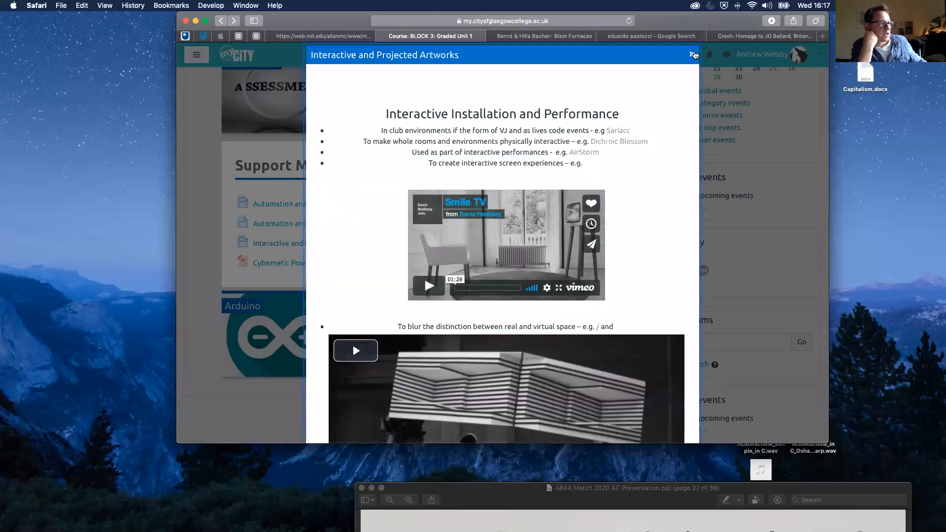
pyautogui.click(314, 223)
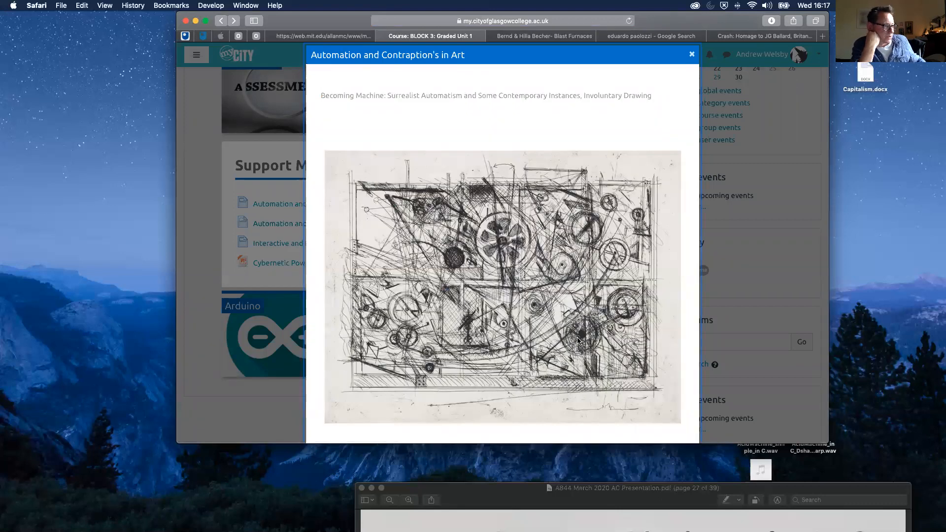
# Scroll past Theo Jansen and David Kemp to the Rockit and Modern Times videos.
pyautogui.scroll(-3)
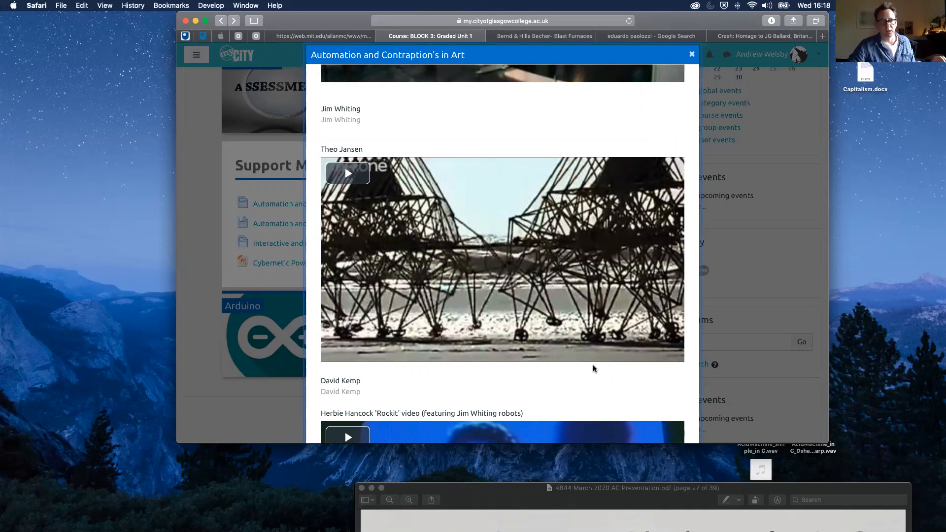
pyautogui.scroll(-3)
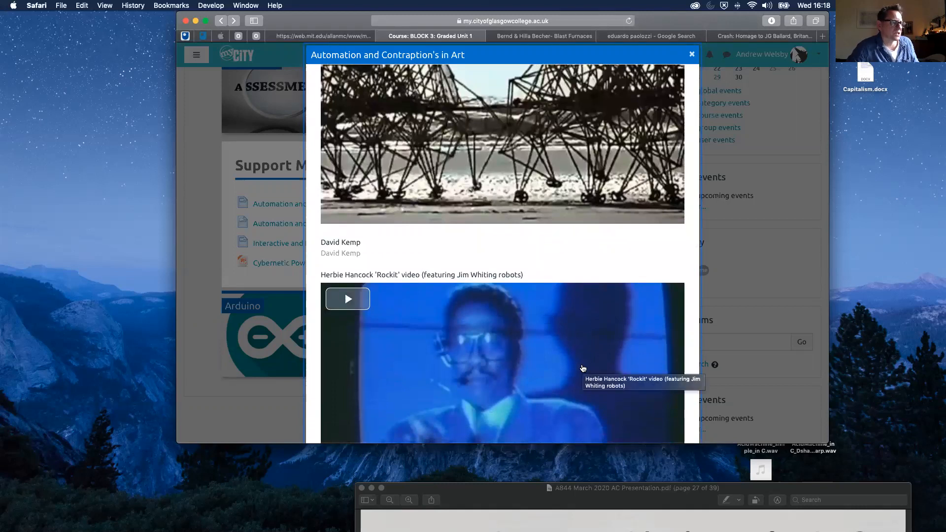
pyautogui.scroll(-3)
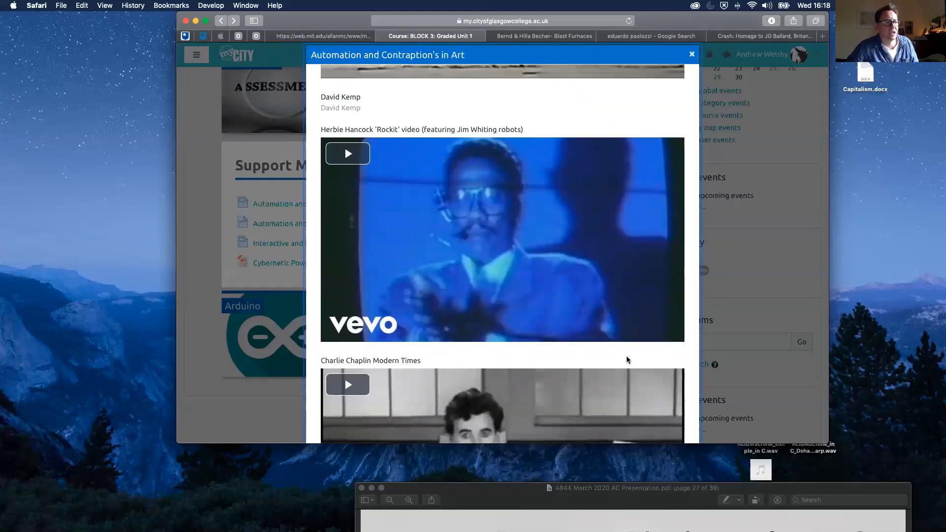
# Scroll past Charlie Chaplin Modern Times to the Brazil (Terry Gilliam 1985) official trailer.
pyautogui.scroll(-3)
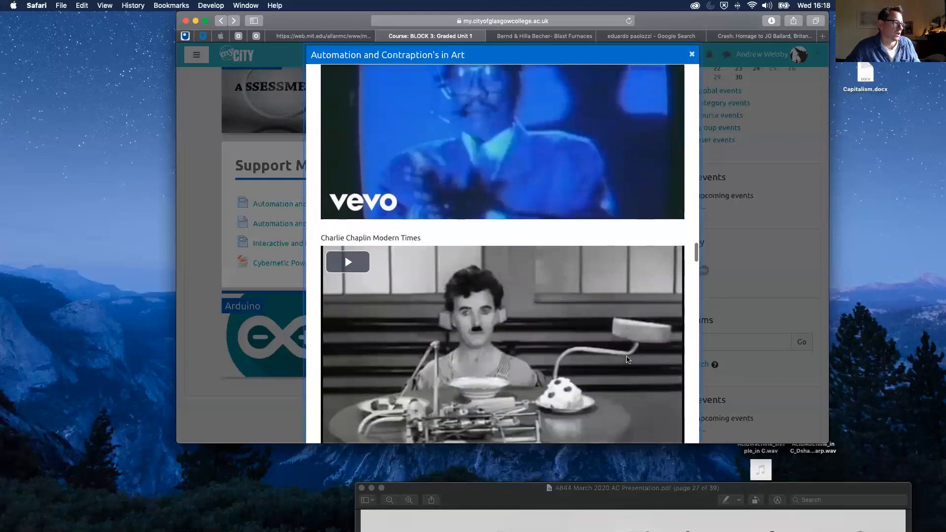
pyautogui.scroll(-3)
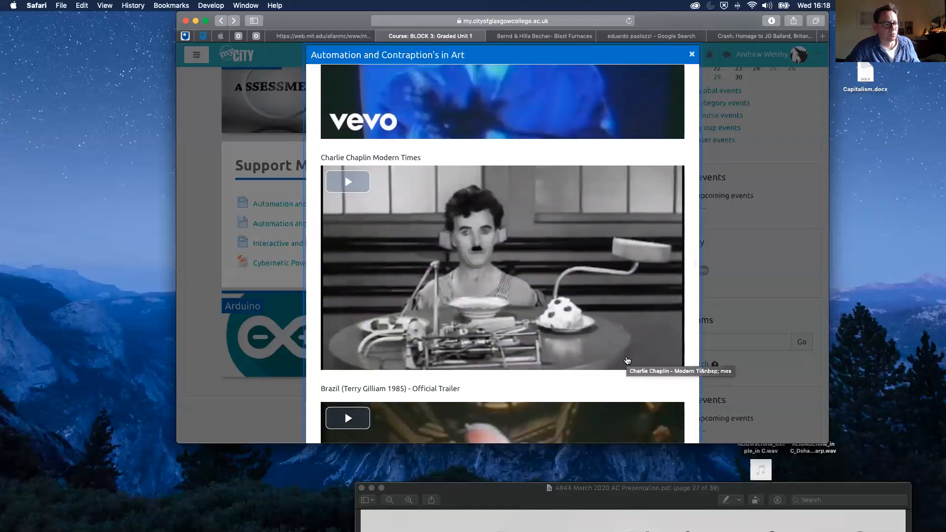
pyautogui.moveTo(626, 386)
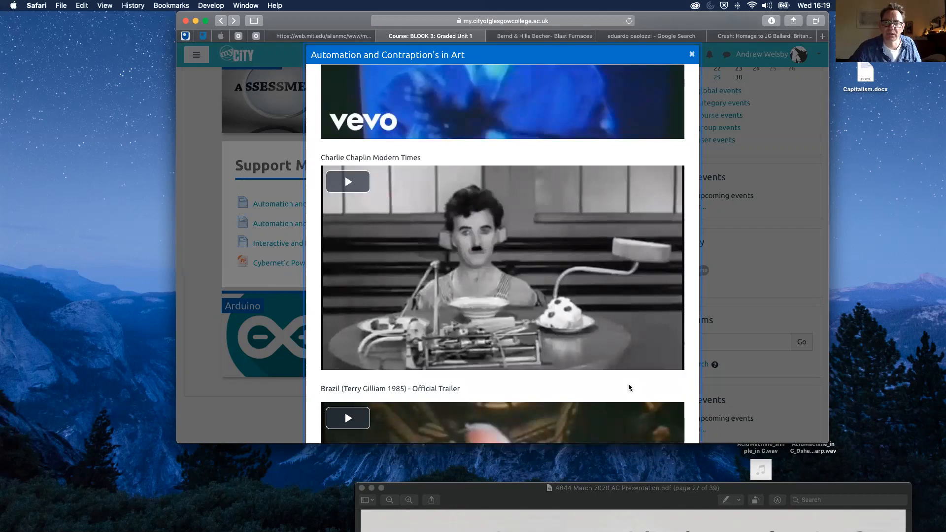
pyautogui.scroll(-3)
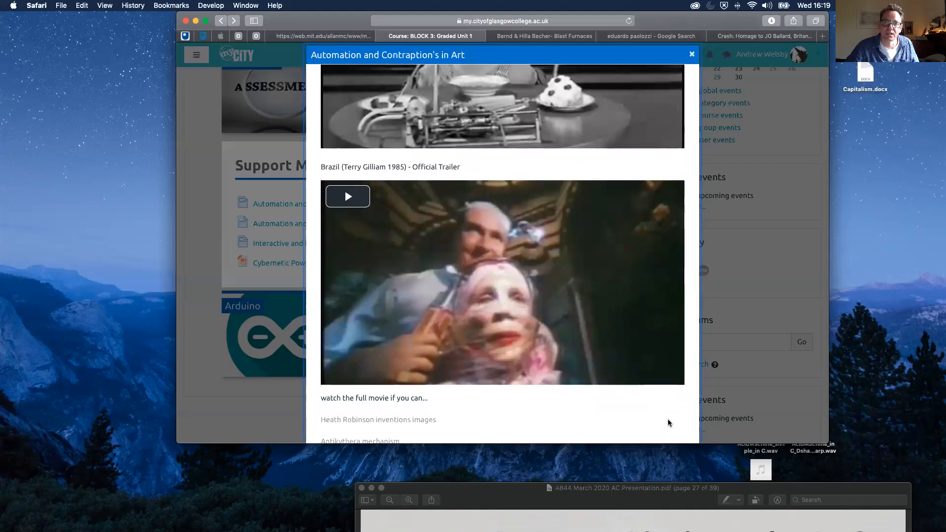
# Scroll past Antikythera, Making Whirligigs and Blair Somerville to the Large Glass image.
pyautogui.scroll(-3)
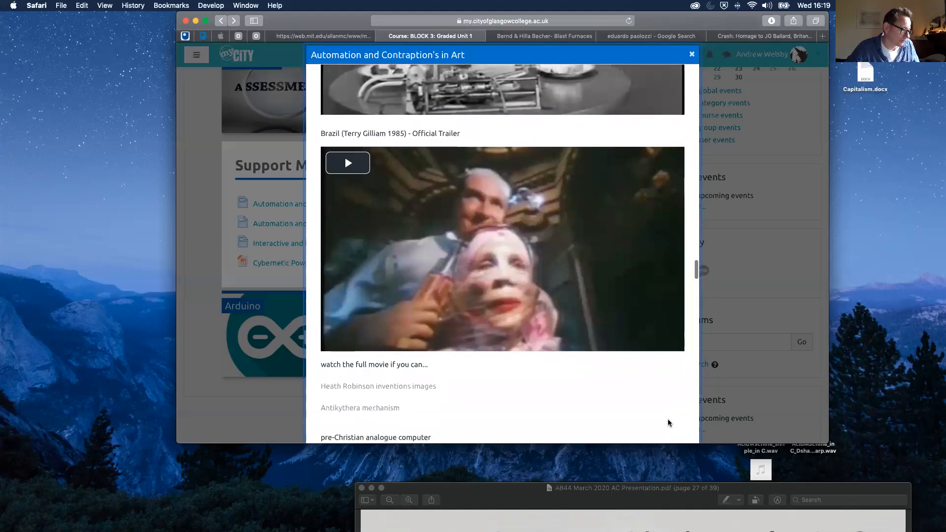
pyautogui.scroll(-3)
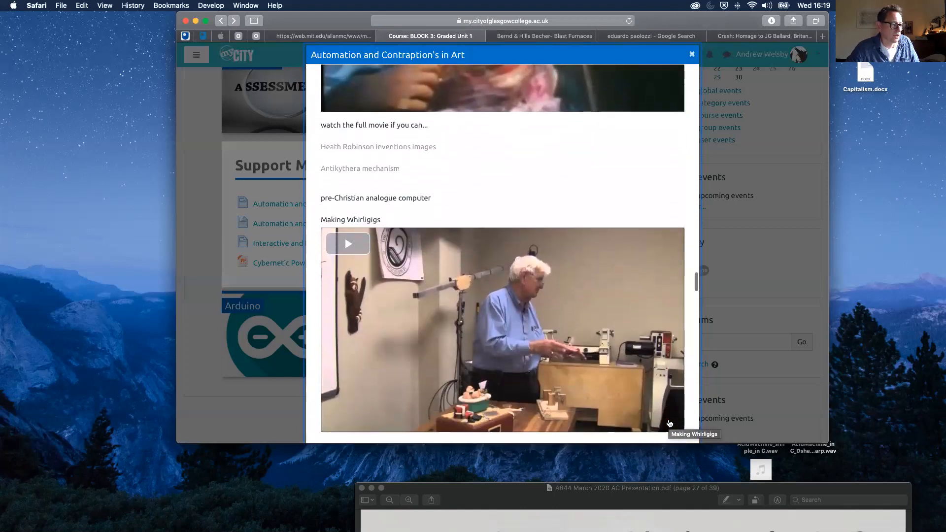
pyautogui.scroll(-3)
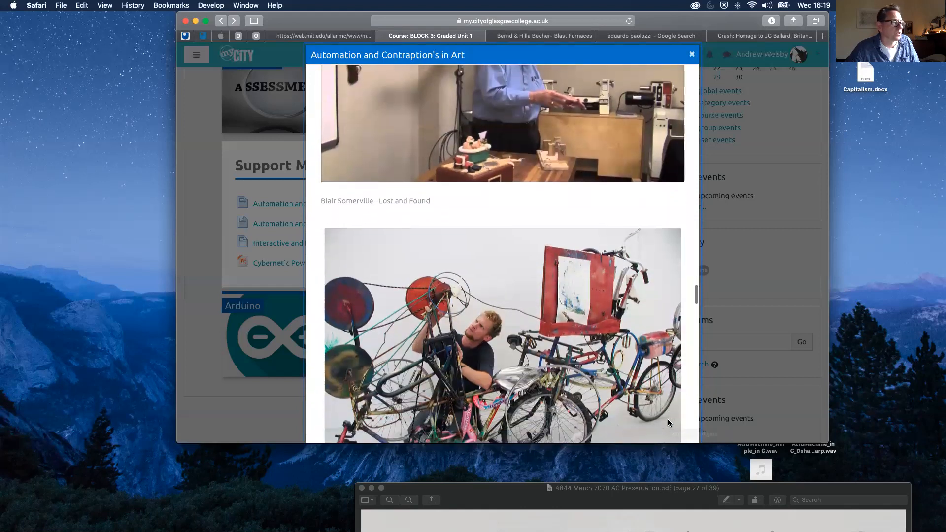
pyautogui.scroll(-3)
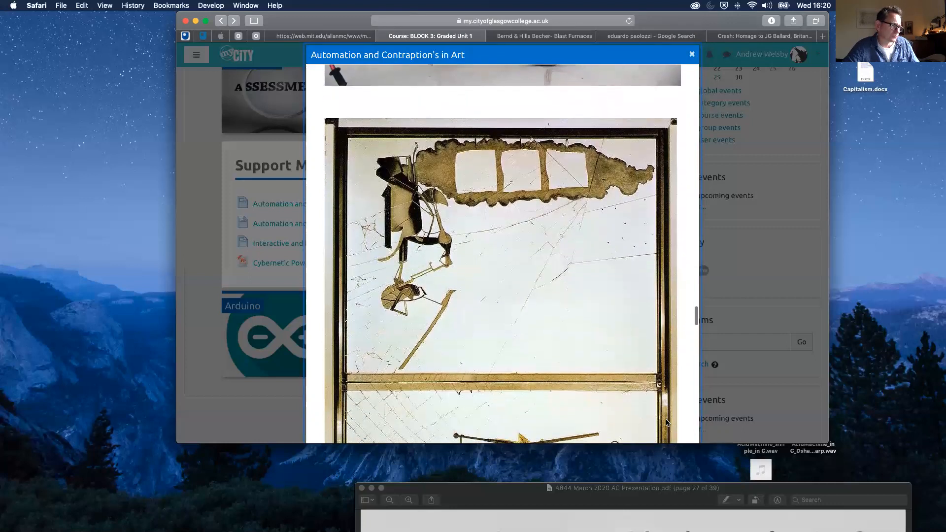
# Scroll past the Fischli/Weiss film to A Walking City and the Le Corbusier quote.
pyautogui.scroll(-3)
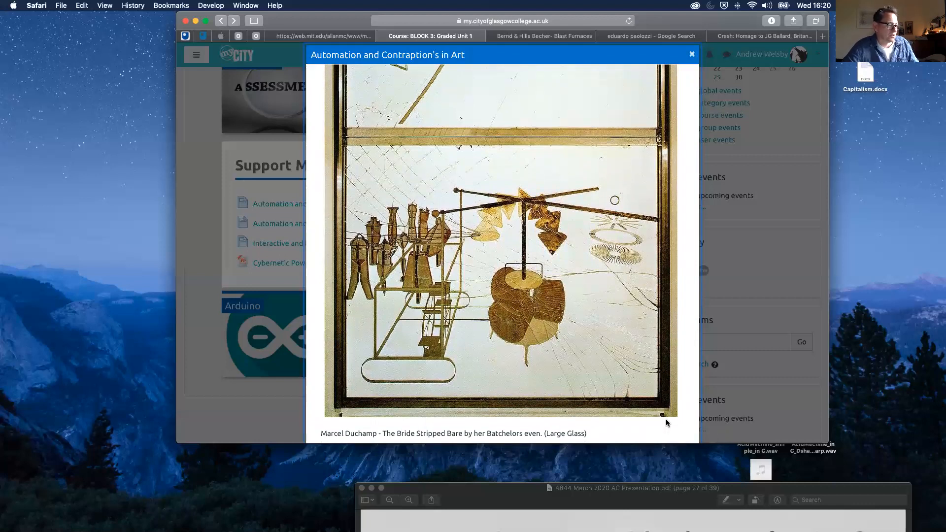
pyautogui.scroll(-3)
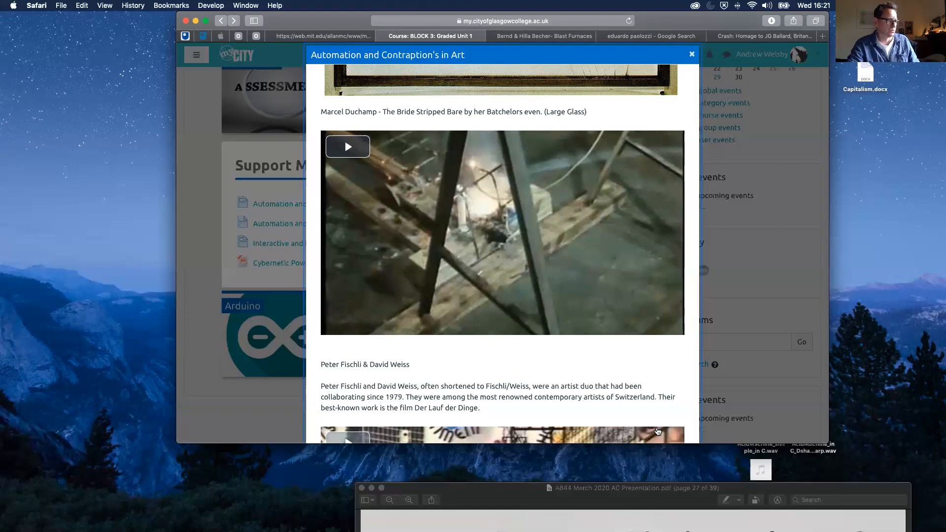
pyautogui.moveTo(677, 368)
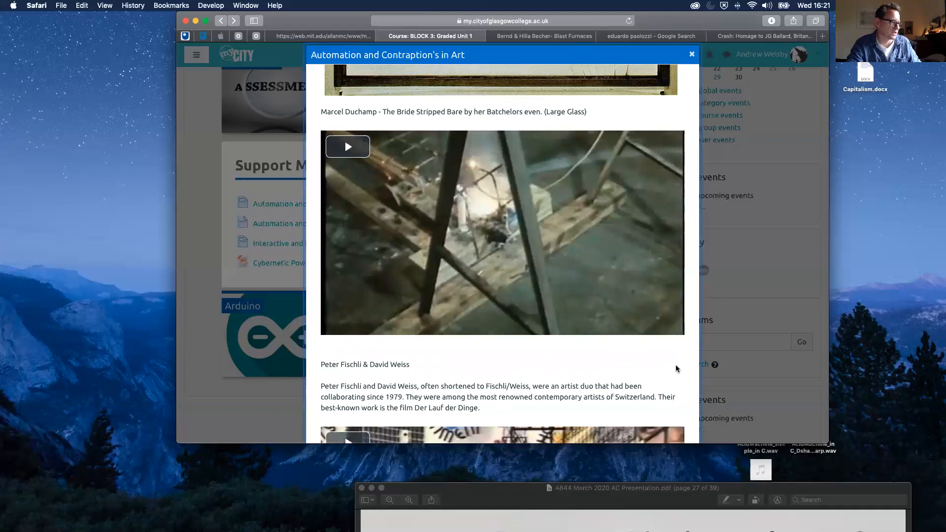
pyautogui.scroll(-3)
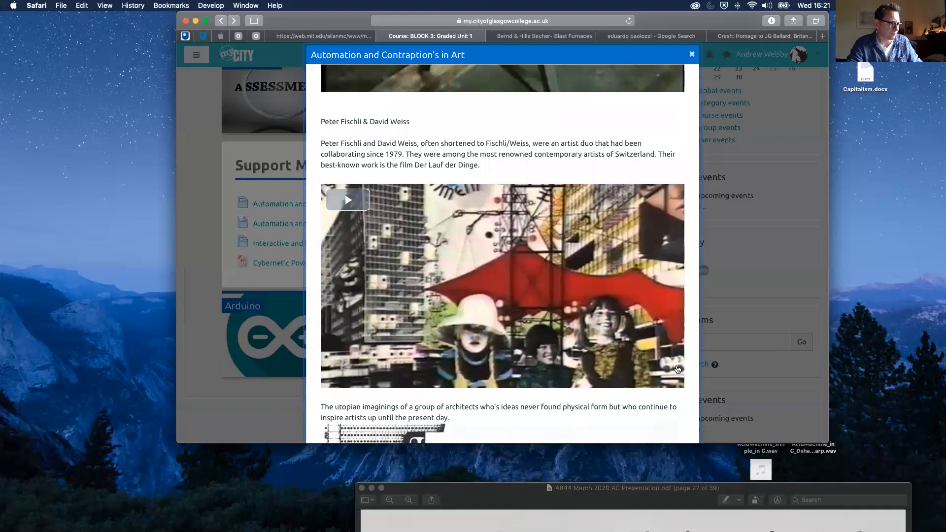
pyautogui.scroll(-3)
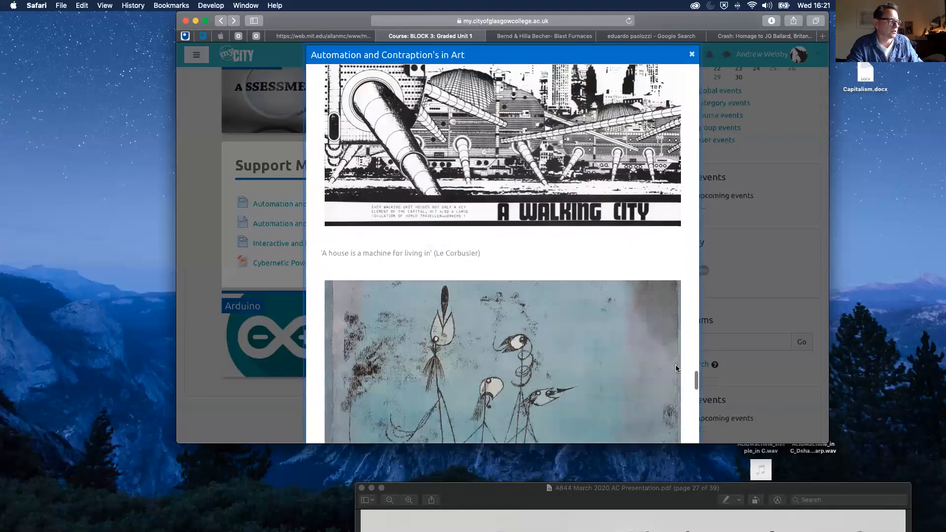
pyautogui.scroll(-3)
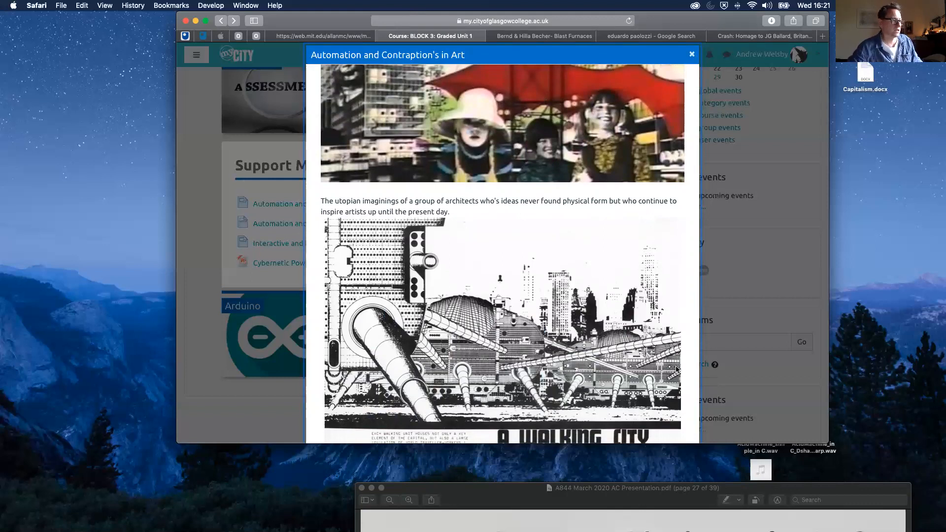
pyautogui.moveTo(637, 336)
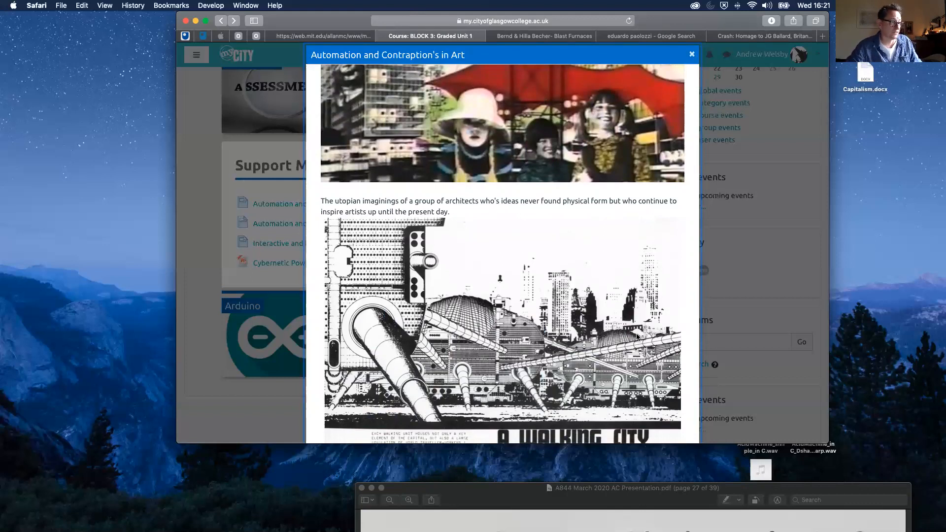
pyautogui.scroll(-3)
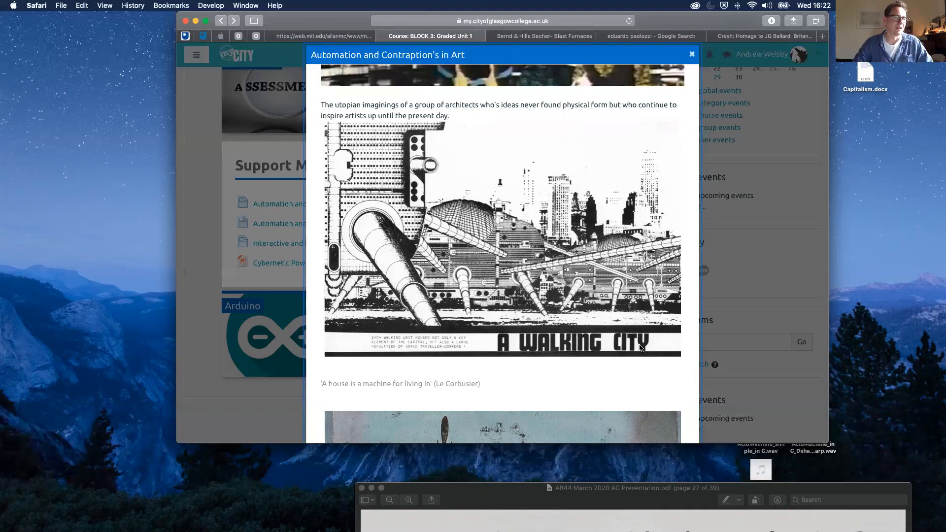
pyautogui.moveTo(602, 249)
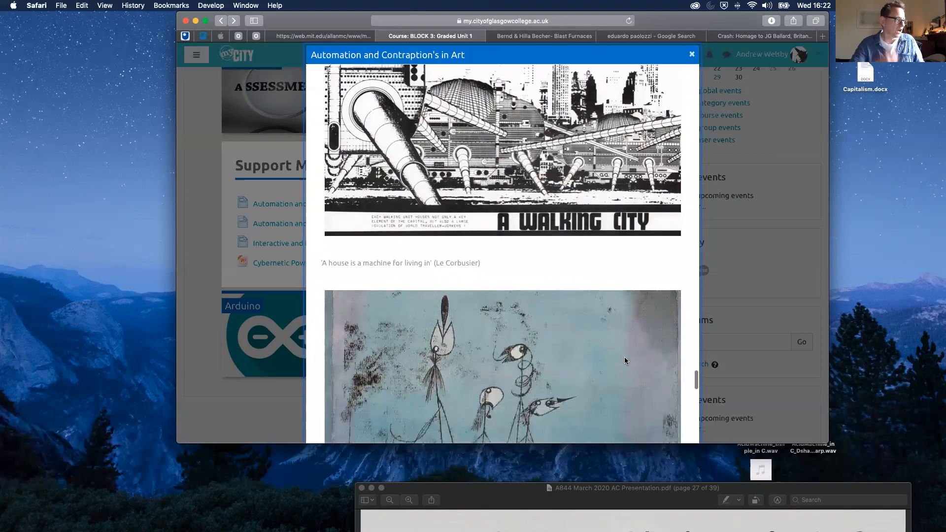
# Scroll down to Paul Klee's 'Twittering Machine' (1922) drawing and its caption.
pyautogui.scroll(-3)
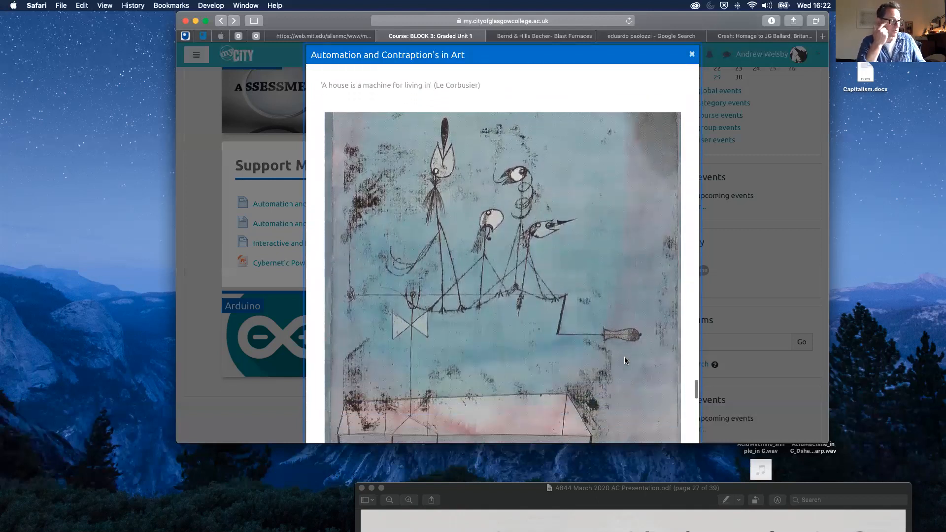
pyautogui.scroll(-3)
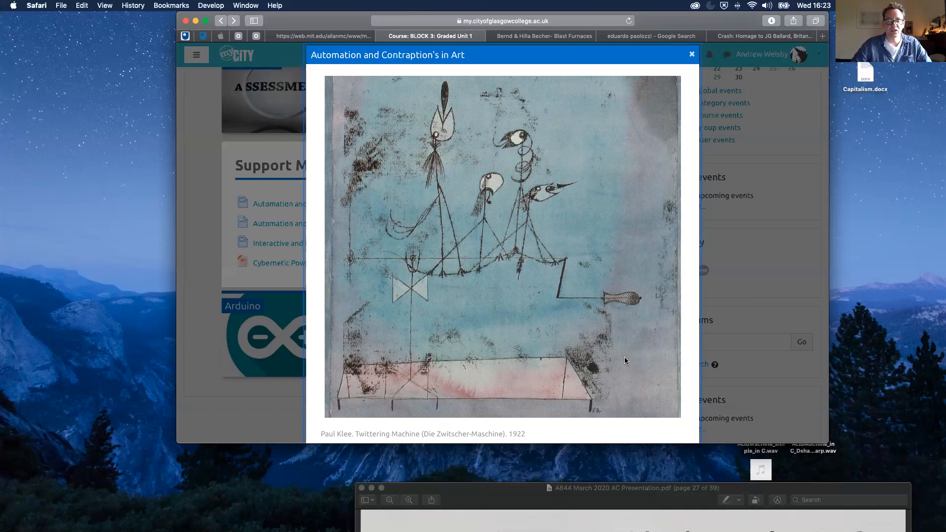
# Scroll through the Rebecca Horn videos and back to the 'Becoming Machine' entry.
pyautogui.scroll(-3)
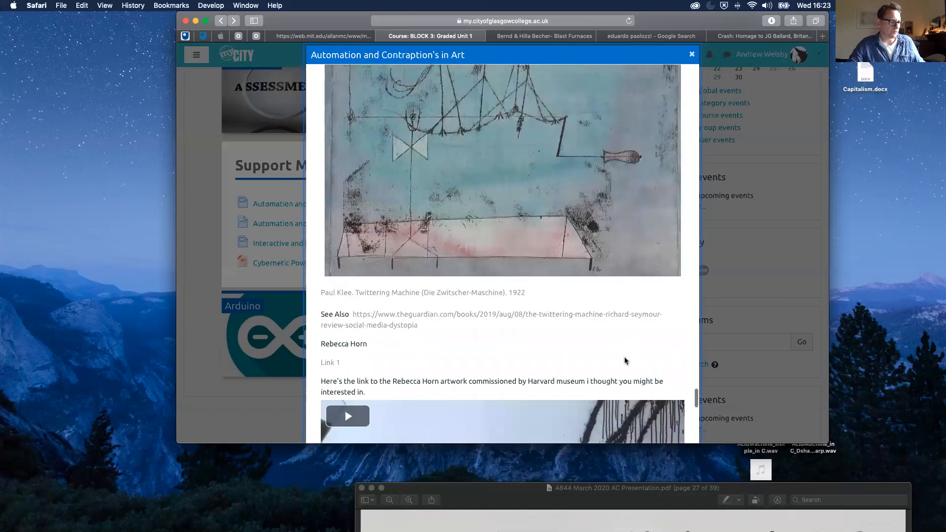
pyautogui.scroll(-3)
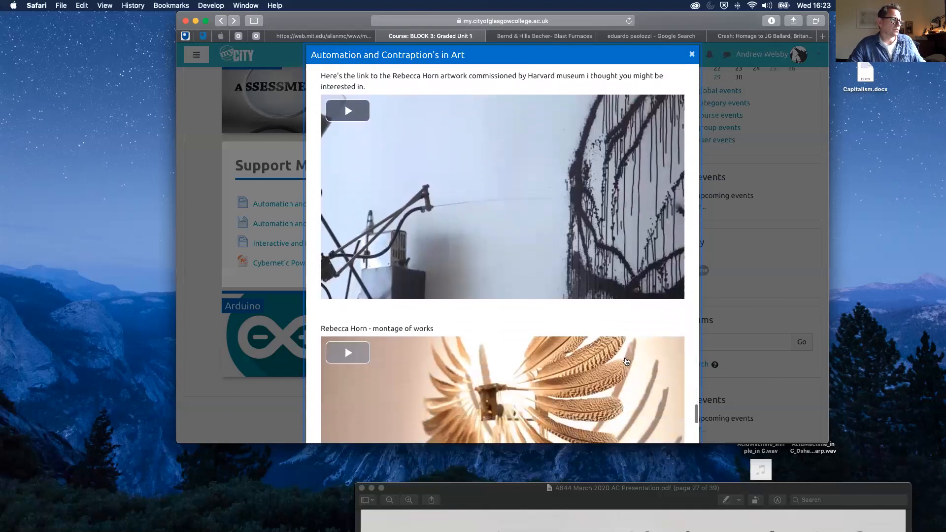
pyautogui.scroll(-3)
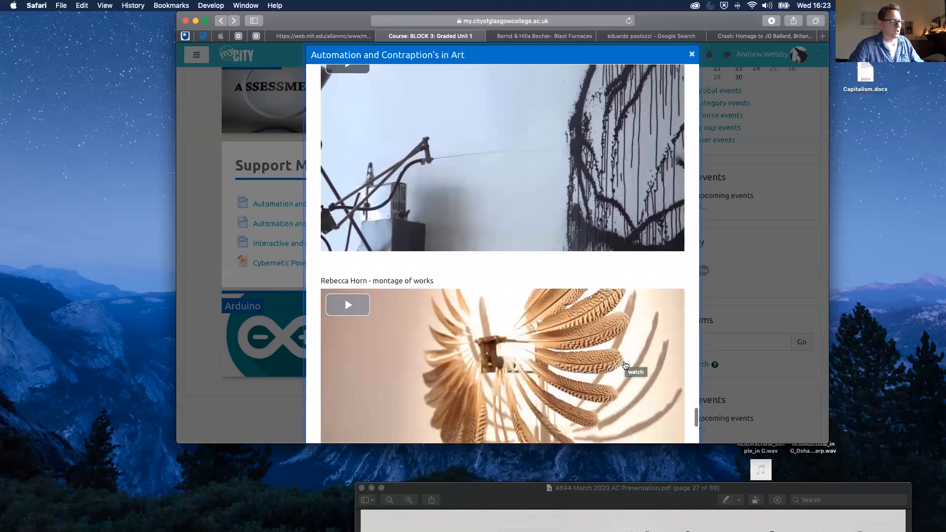
pyautogui.scroll(-3)
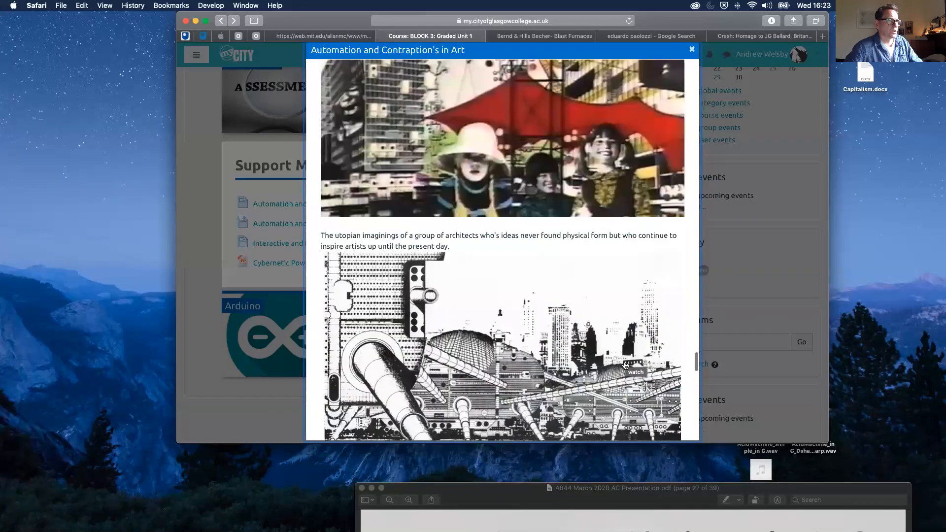
pyautogui.scroll(-3)
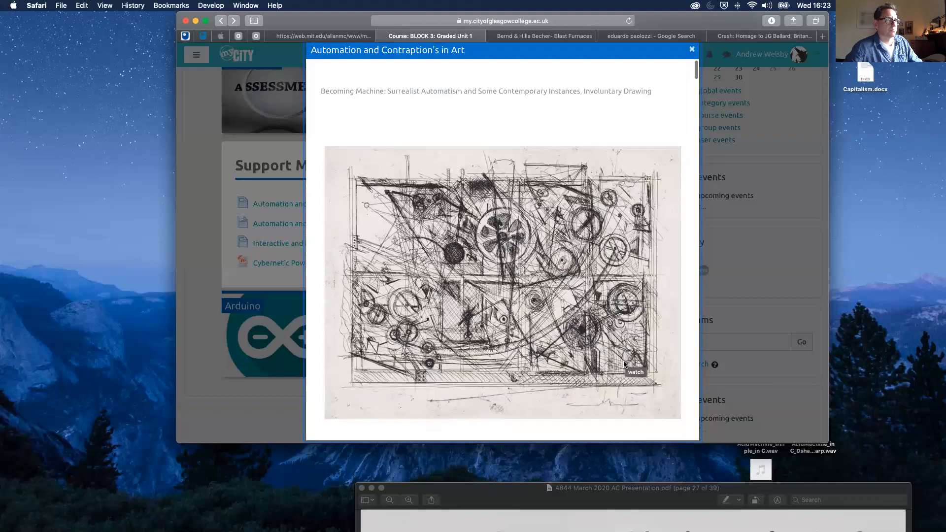
# Browse the Interactive and Projected Artworks installation videos, then close back to the resource list.
pyautogui.click(691, 48)
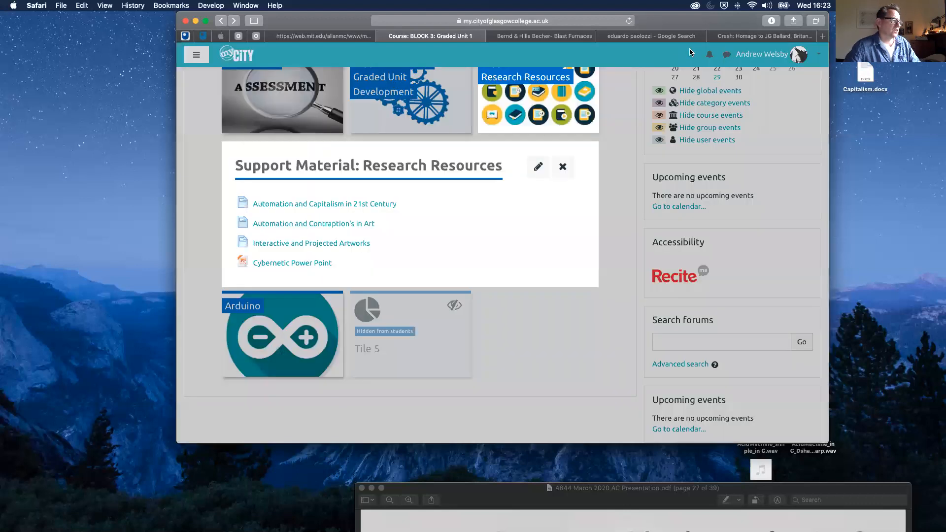
pyautogui.moveTo(330, 243)
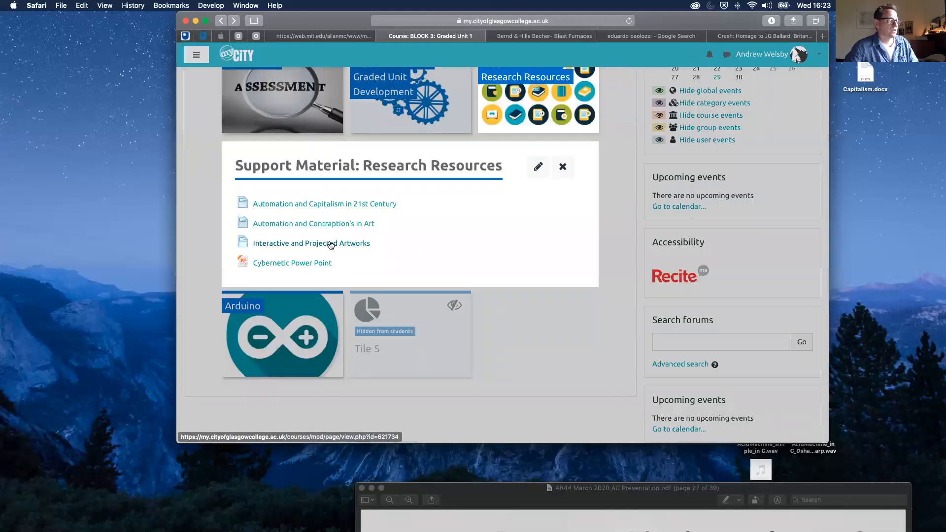
pyautogui.click(311, 243)
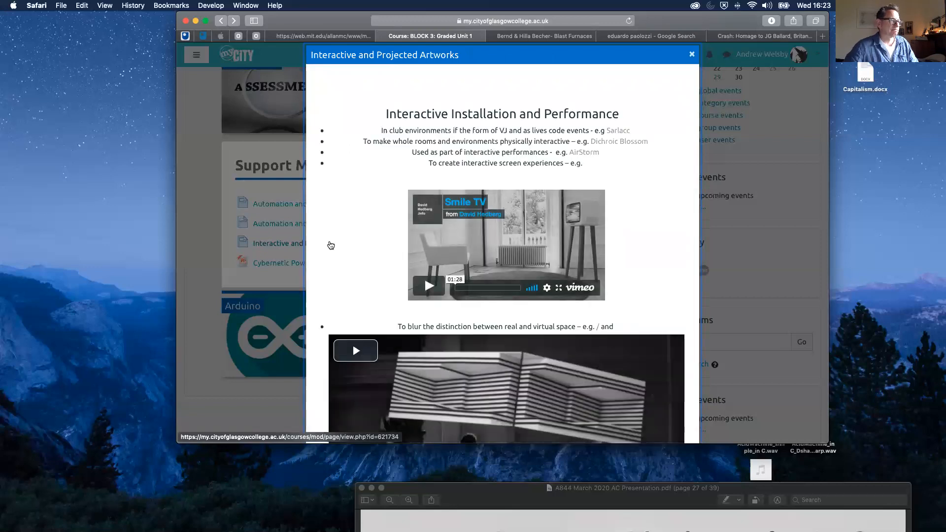
pyautogui.moveTo(650, 224)
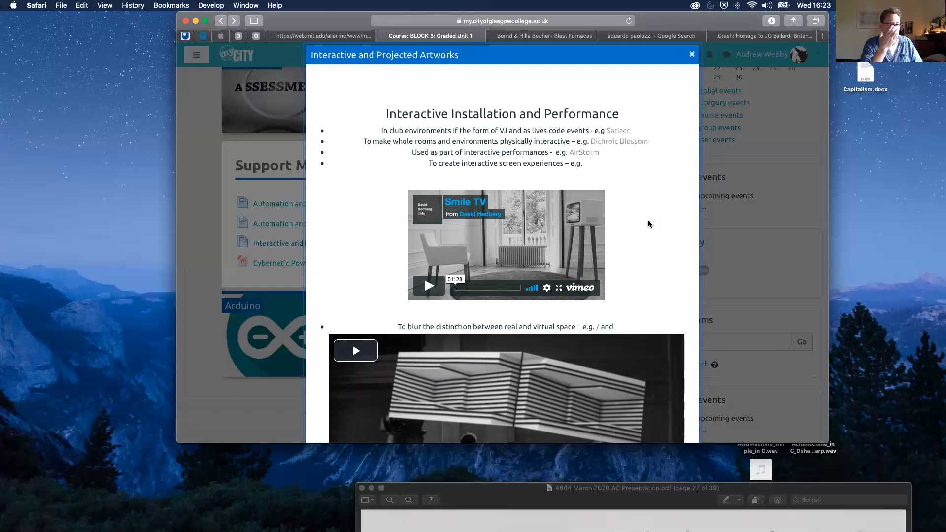
pyautogui.moveTo(665, 254)
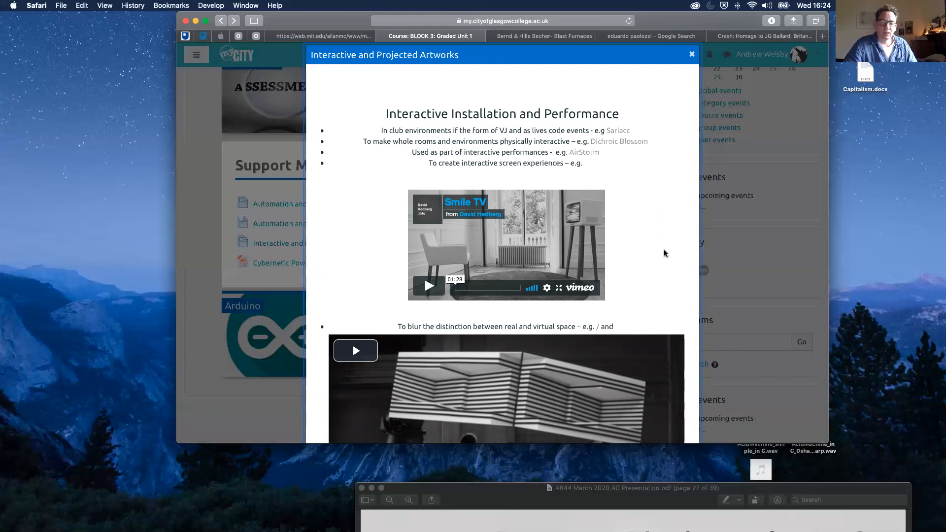
pyautogui.scroll(-3)
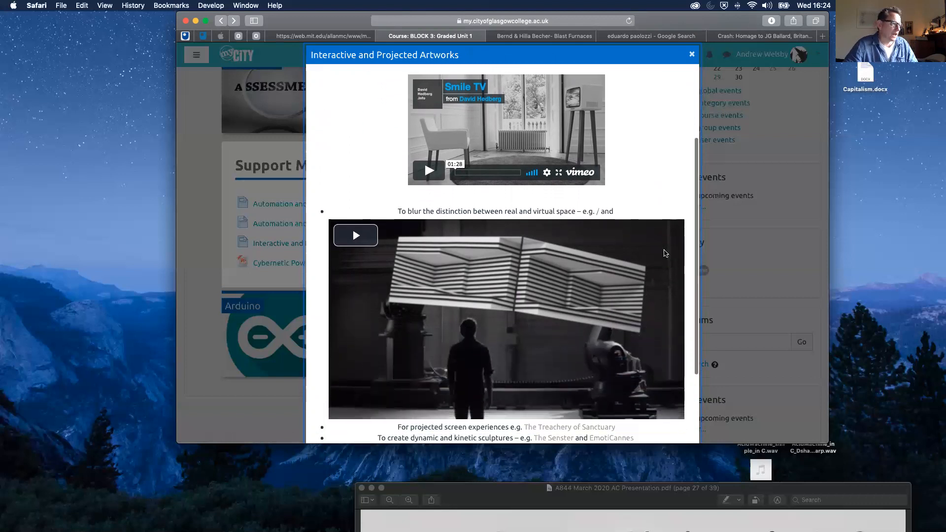
pyautogui.scroll(-3)
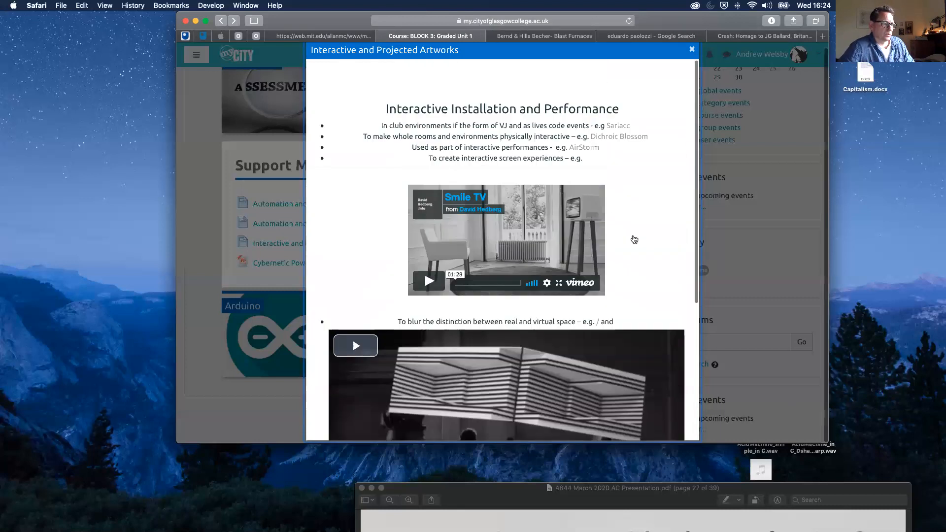
pyautogui.moveTo(681, 59)
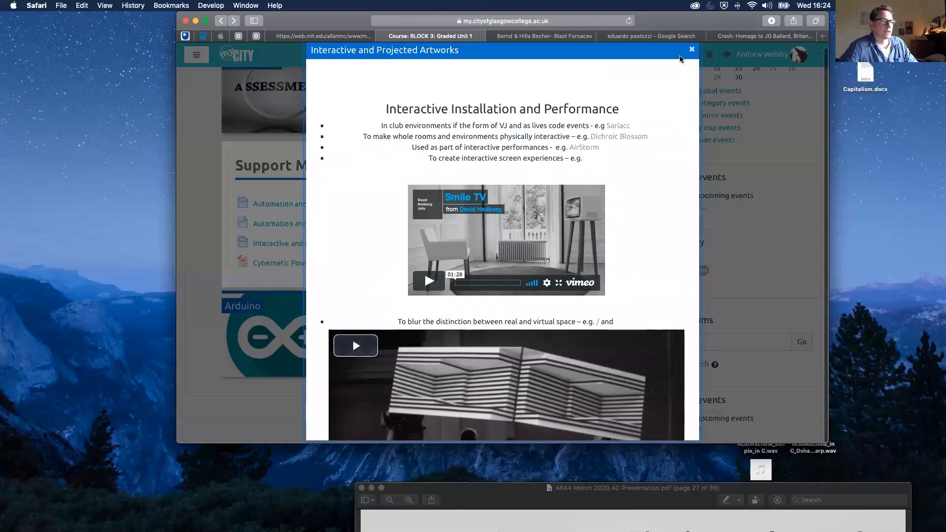
pyautogui.click(691, 48)
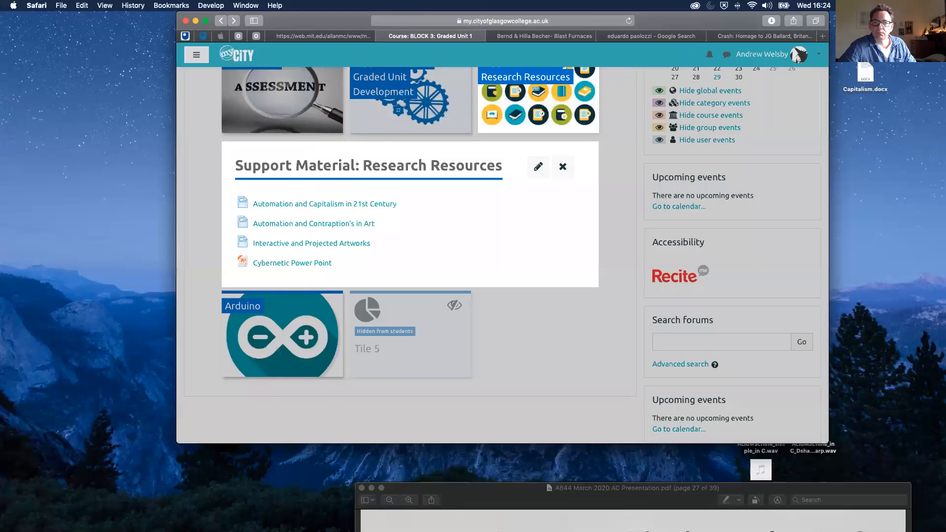